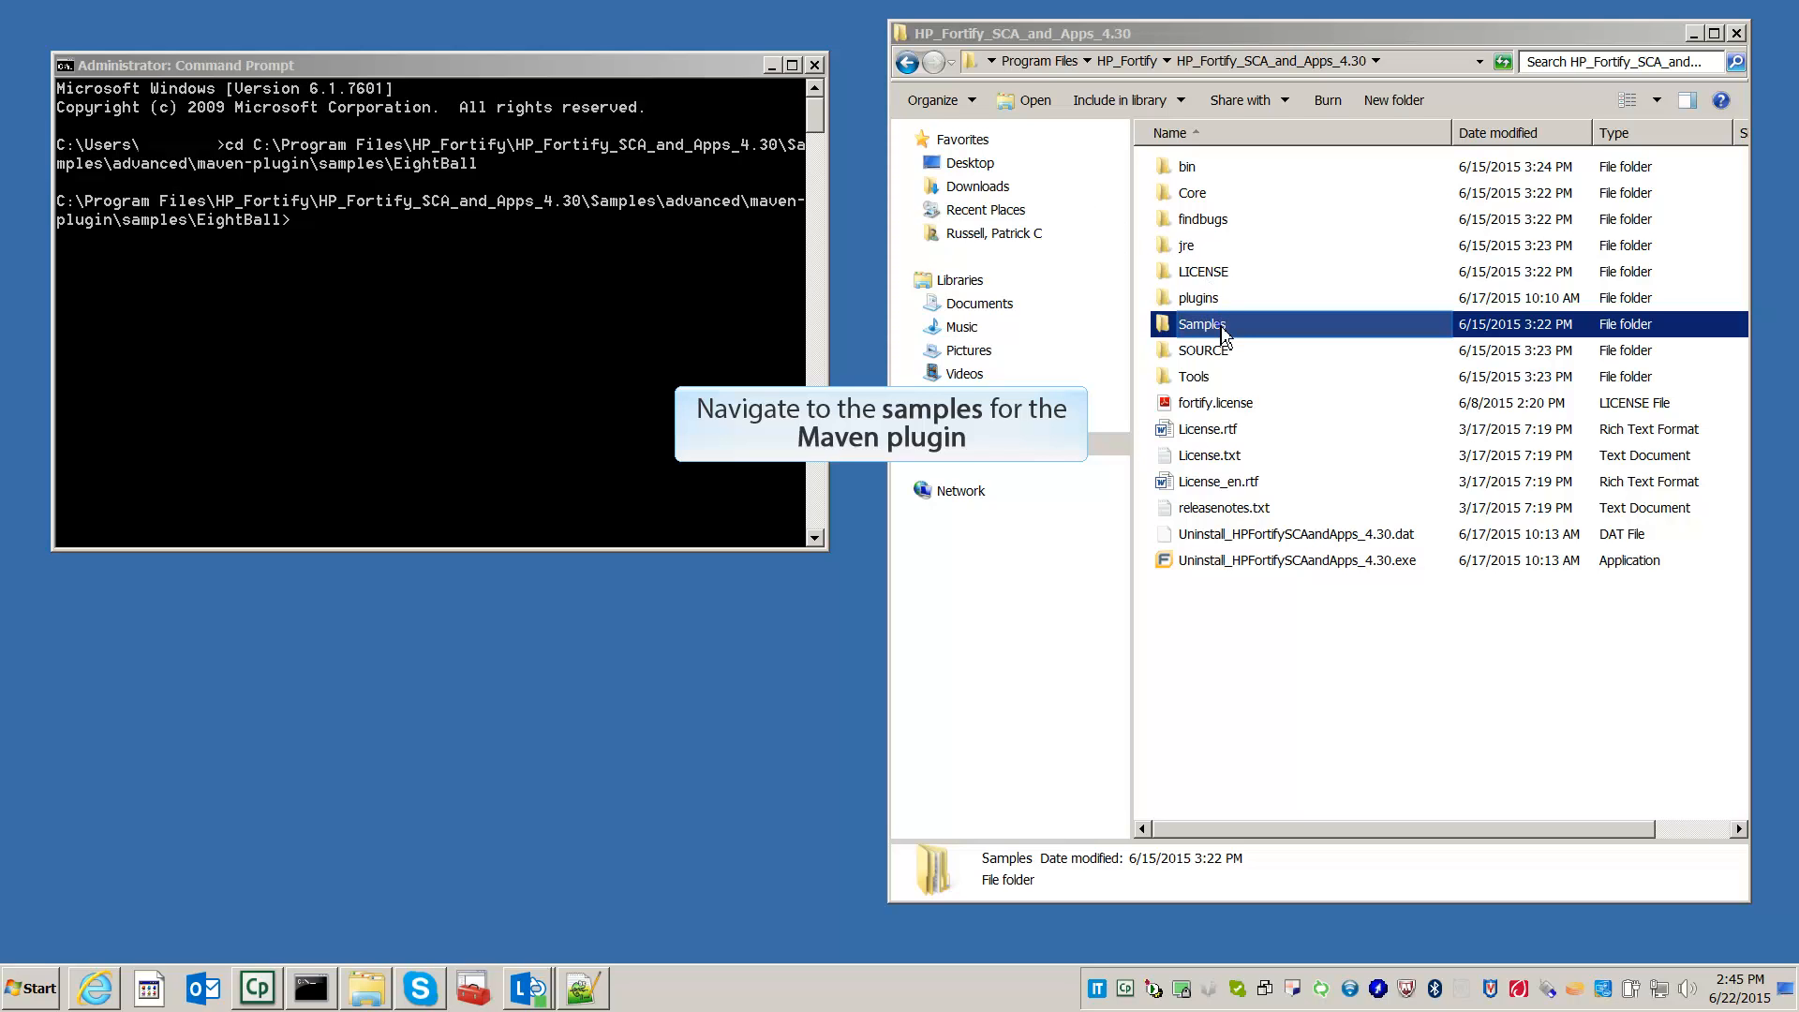
Navigate through Samples, advanced, maven-plugin and samples into the EightBall folder.
{"action": "double_click", "coordinate": [1200, 323]}
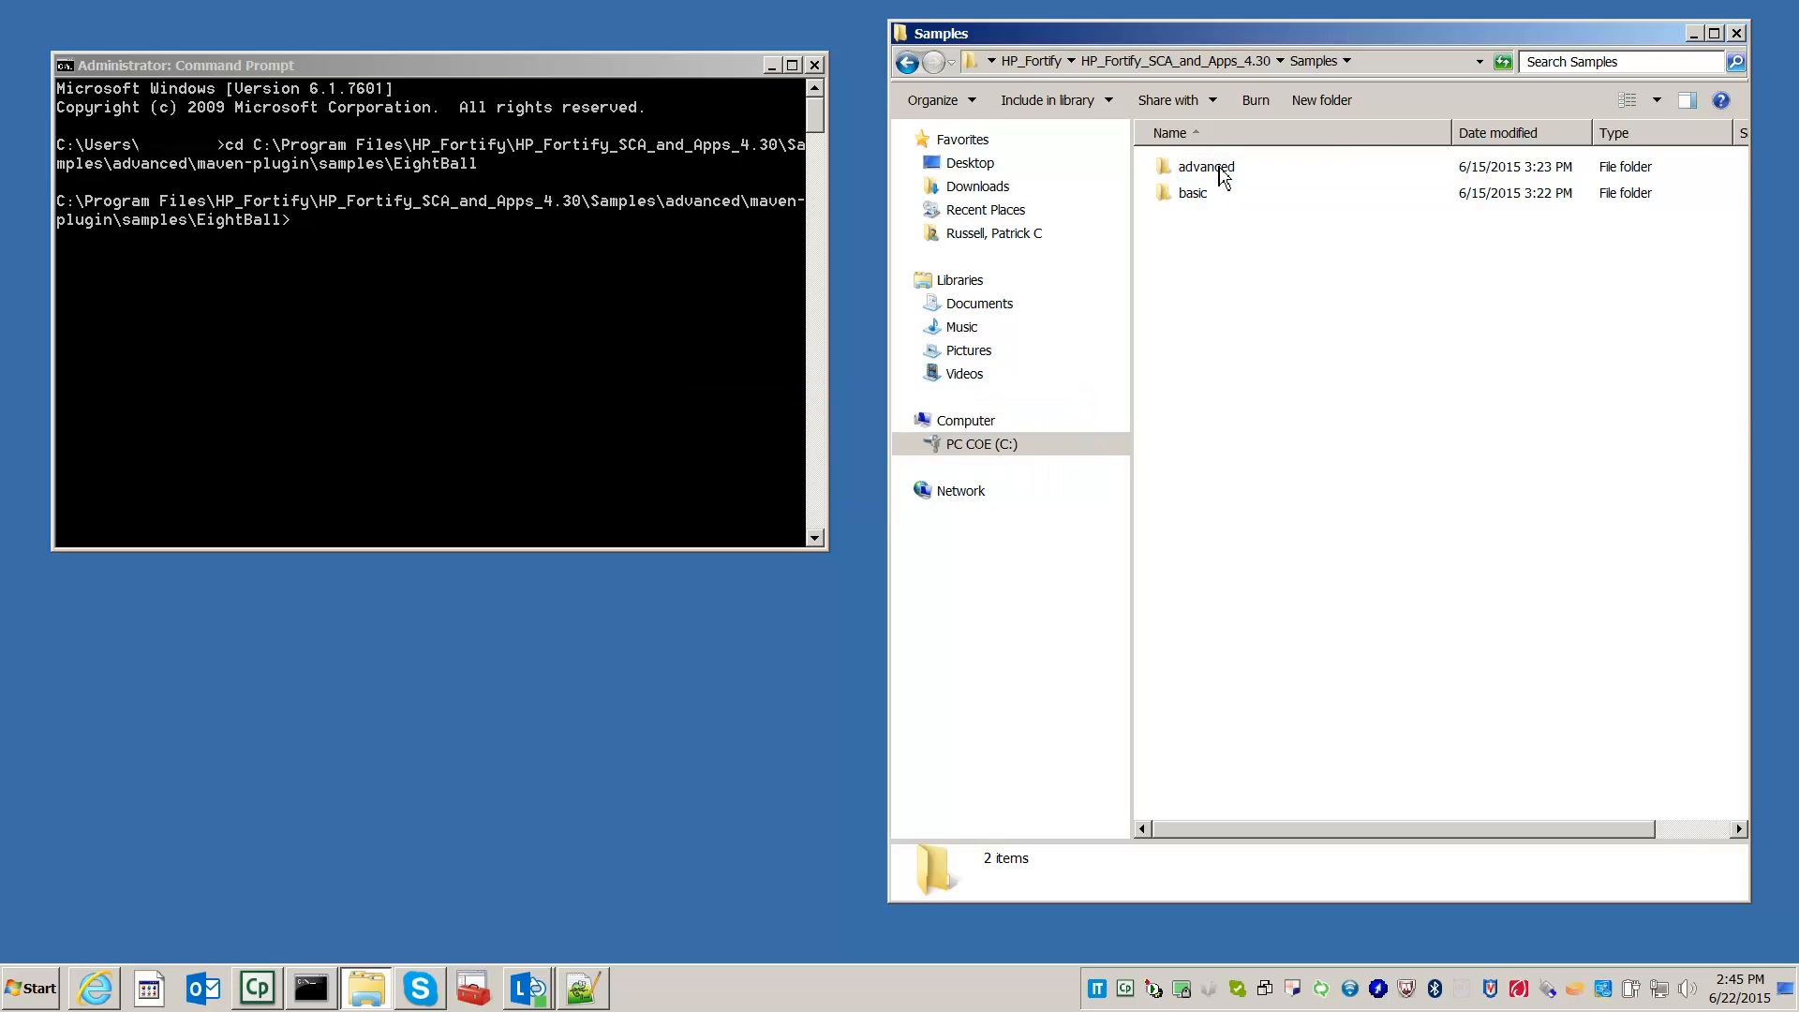
{"action": "double_click", "coordinate": [1206, 166]}
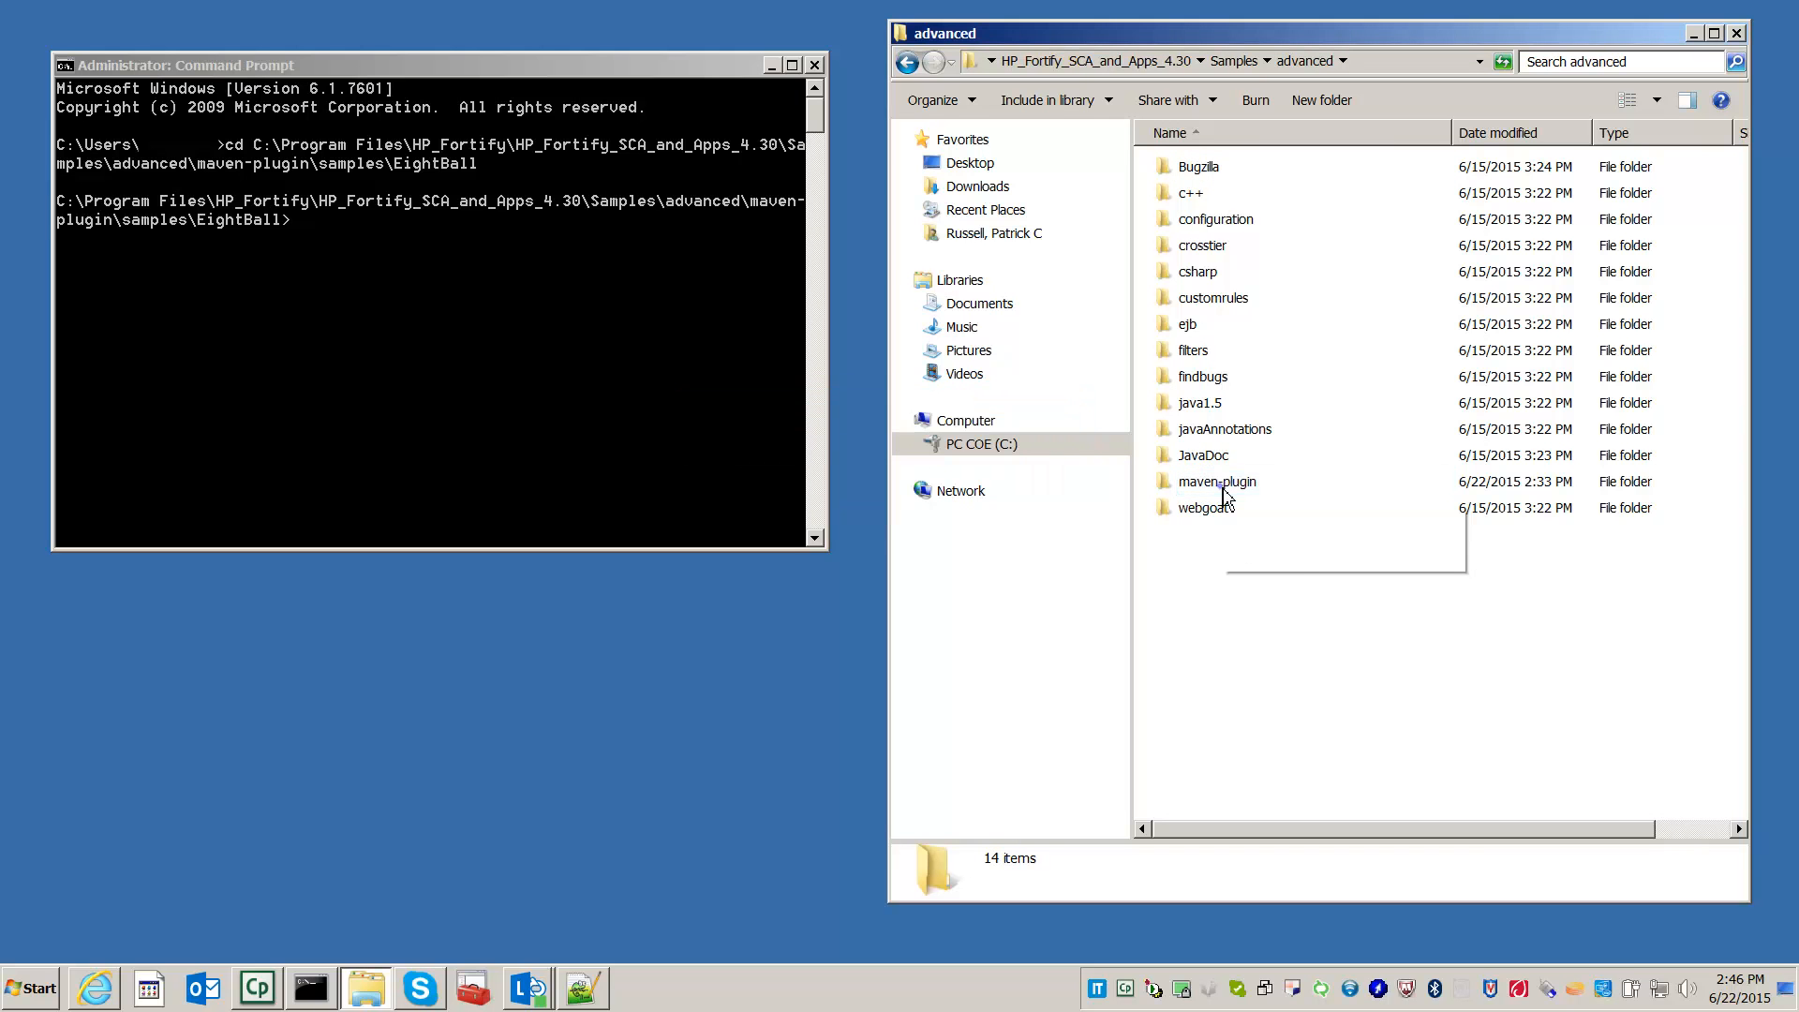
{"action": "double_click", "coordinate": [1217, 481]}
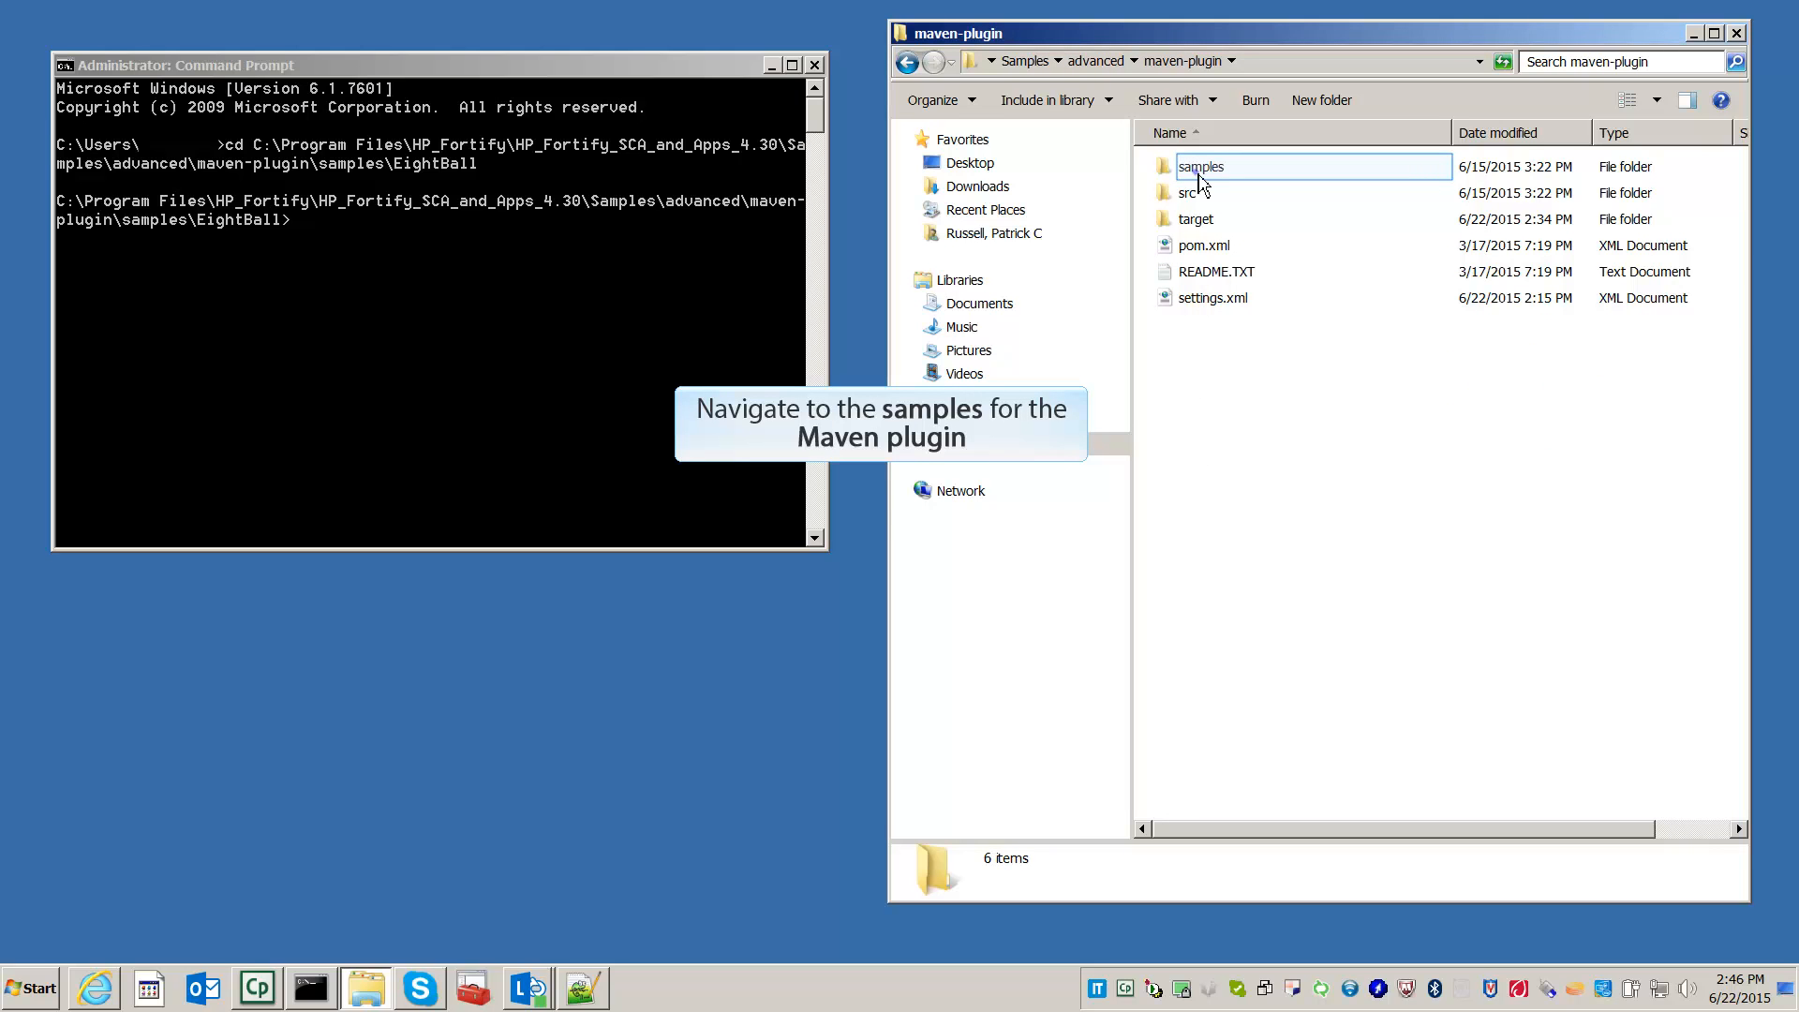
{"action": "double_click", "coordinate": [1201, 167]}
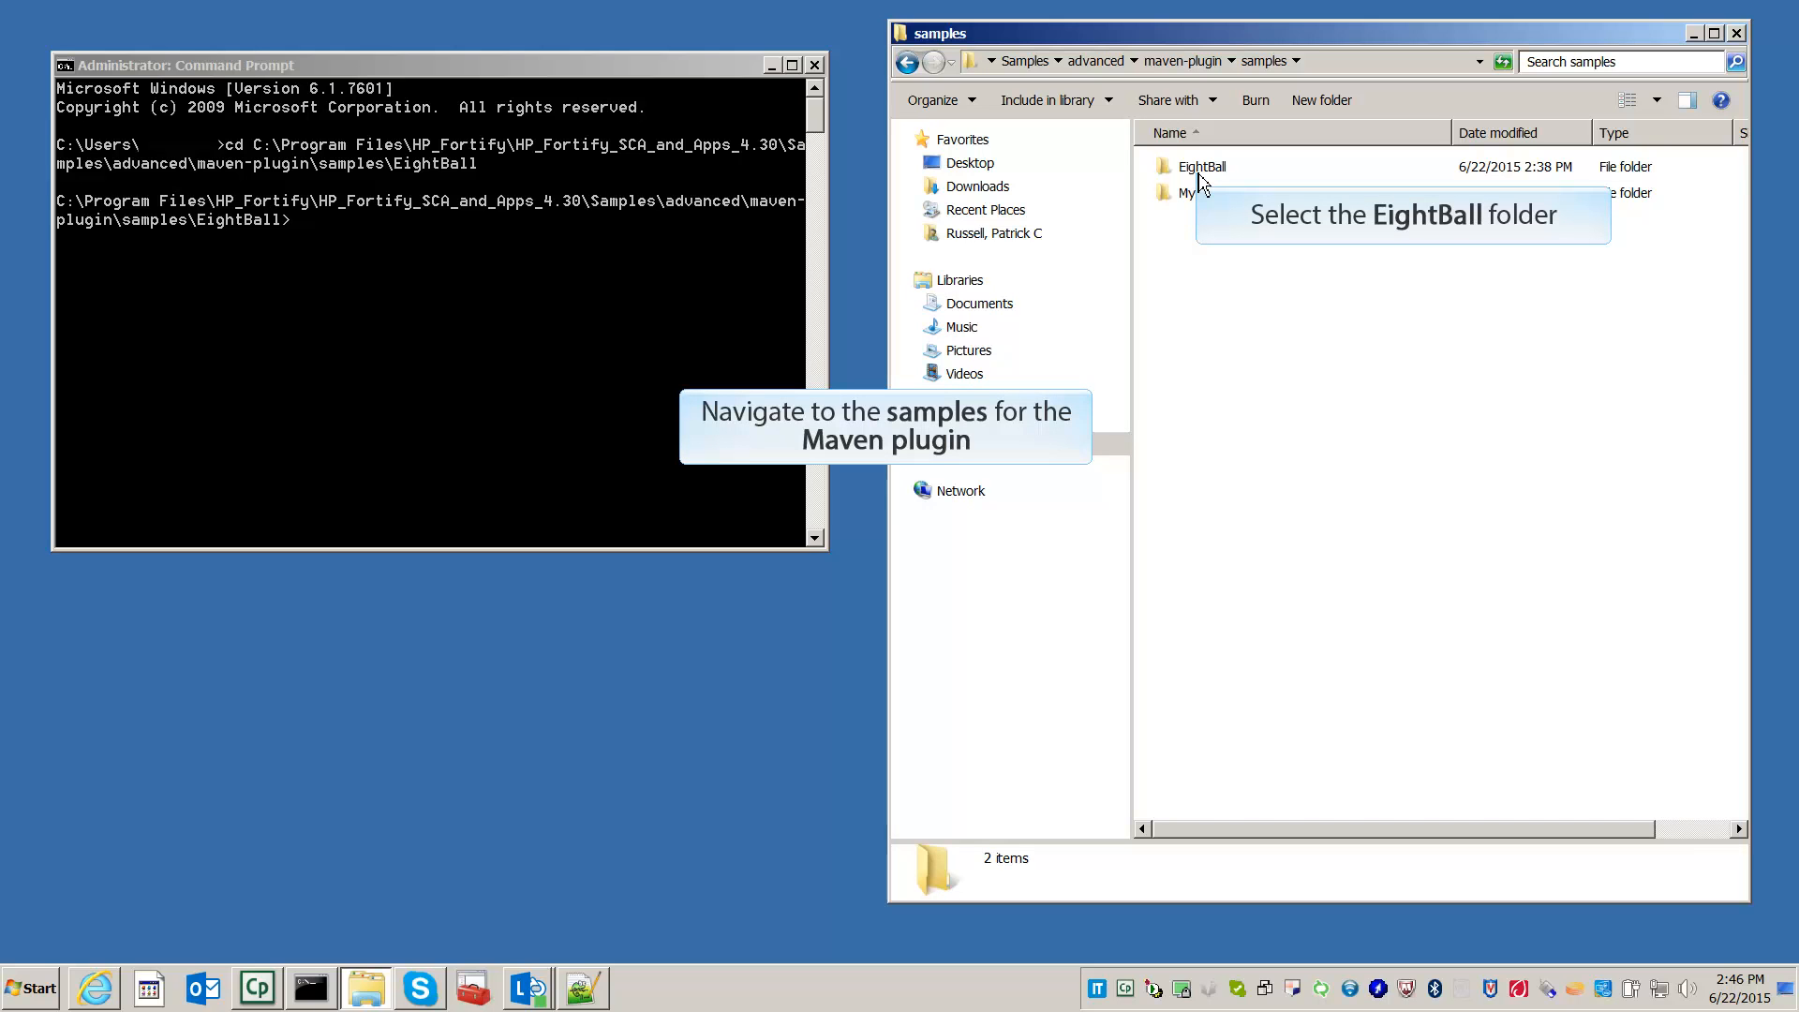
{"action": "left_click", "coordinate": [1202, 166]}
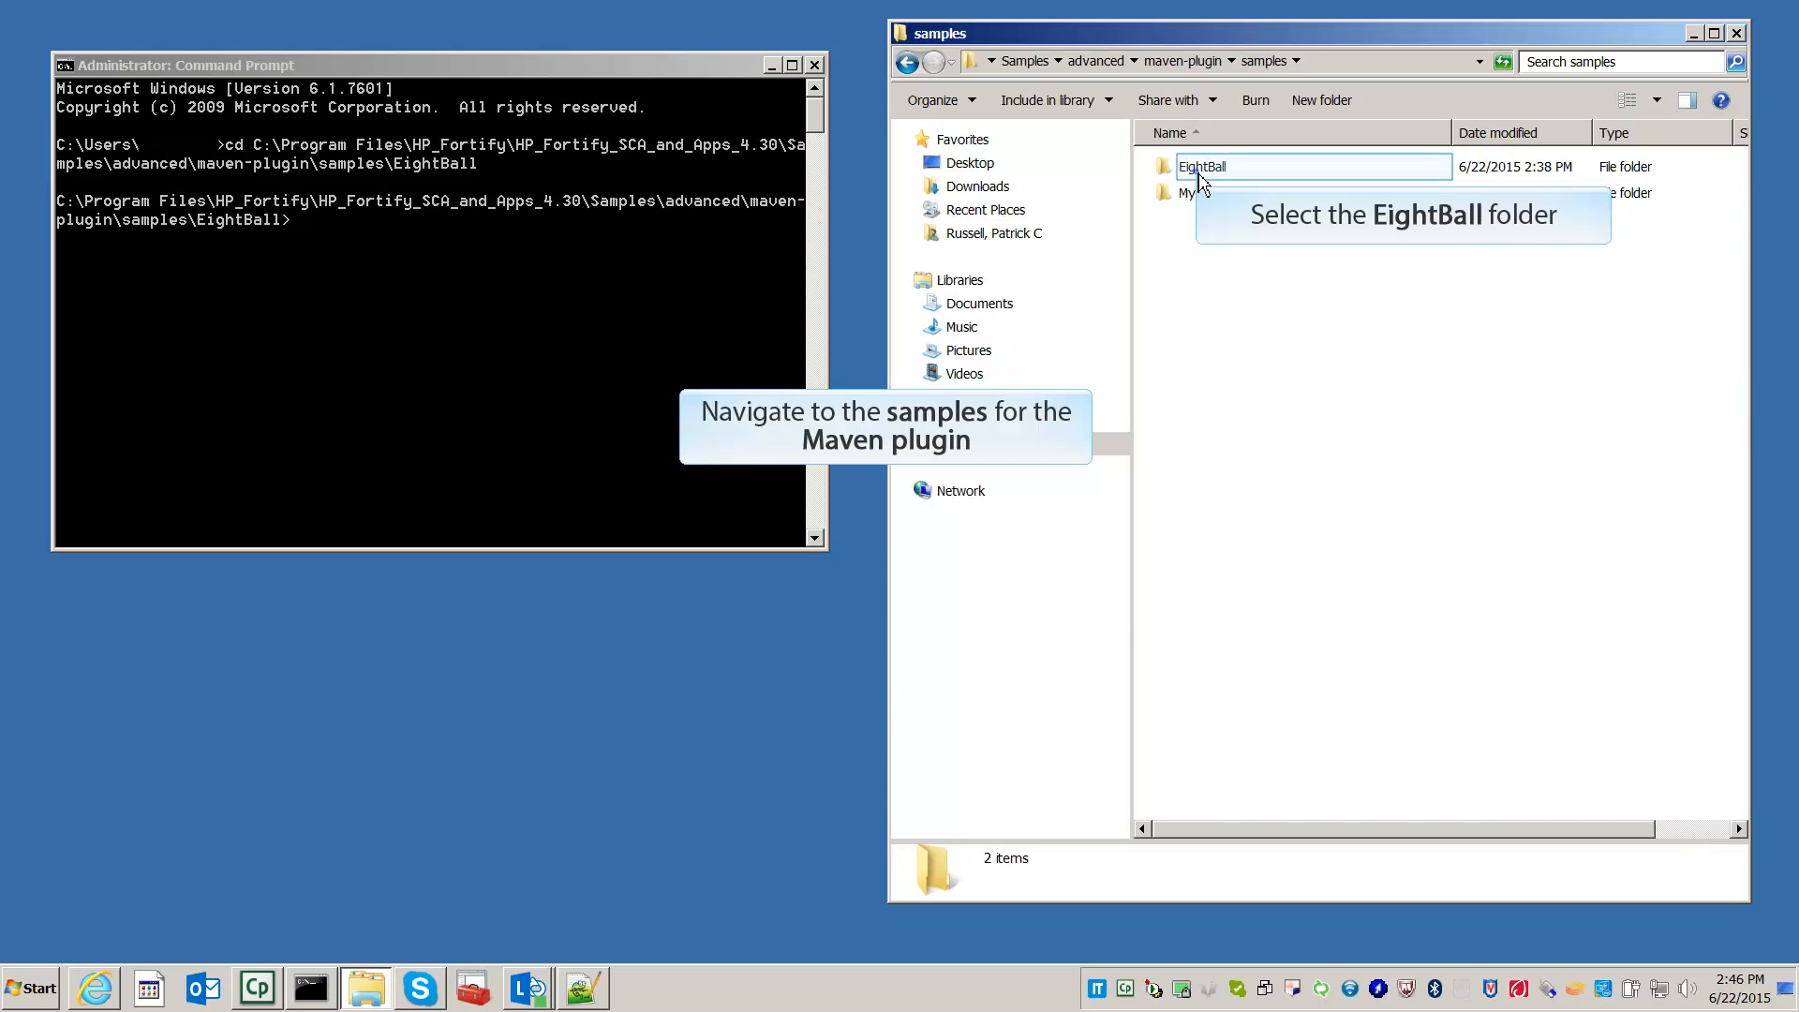
{"action": "double_click", "coordinate": [1202, 167]}
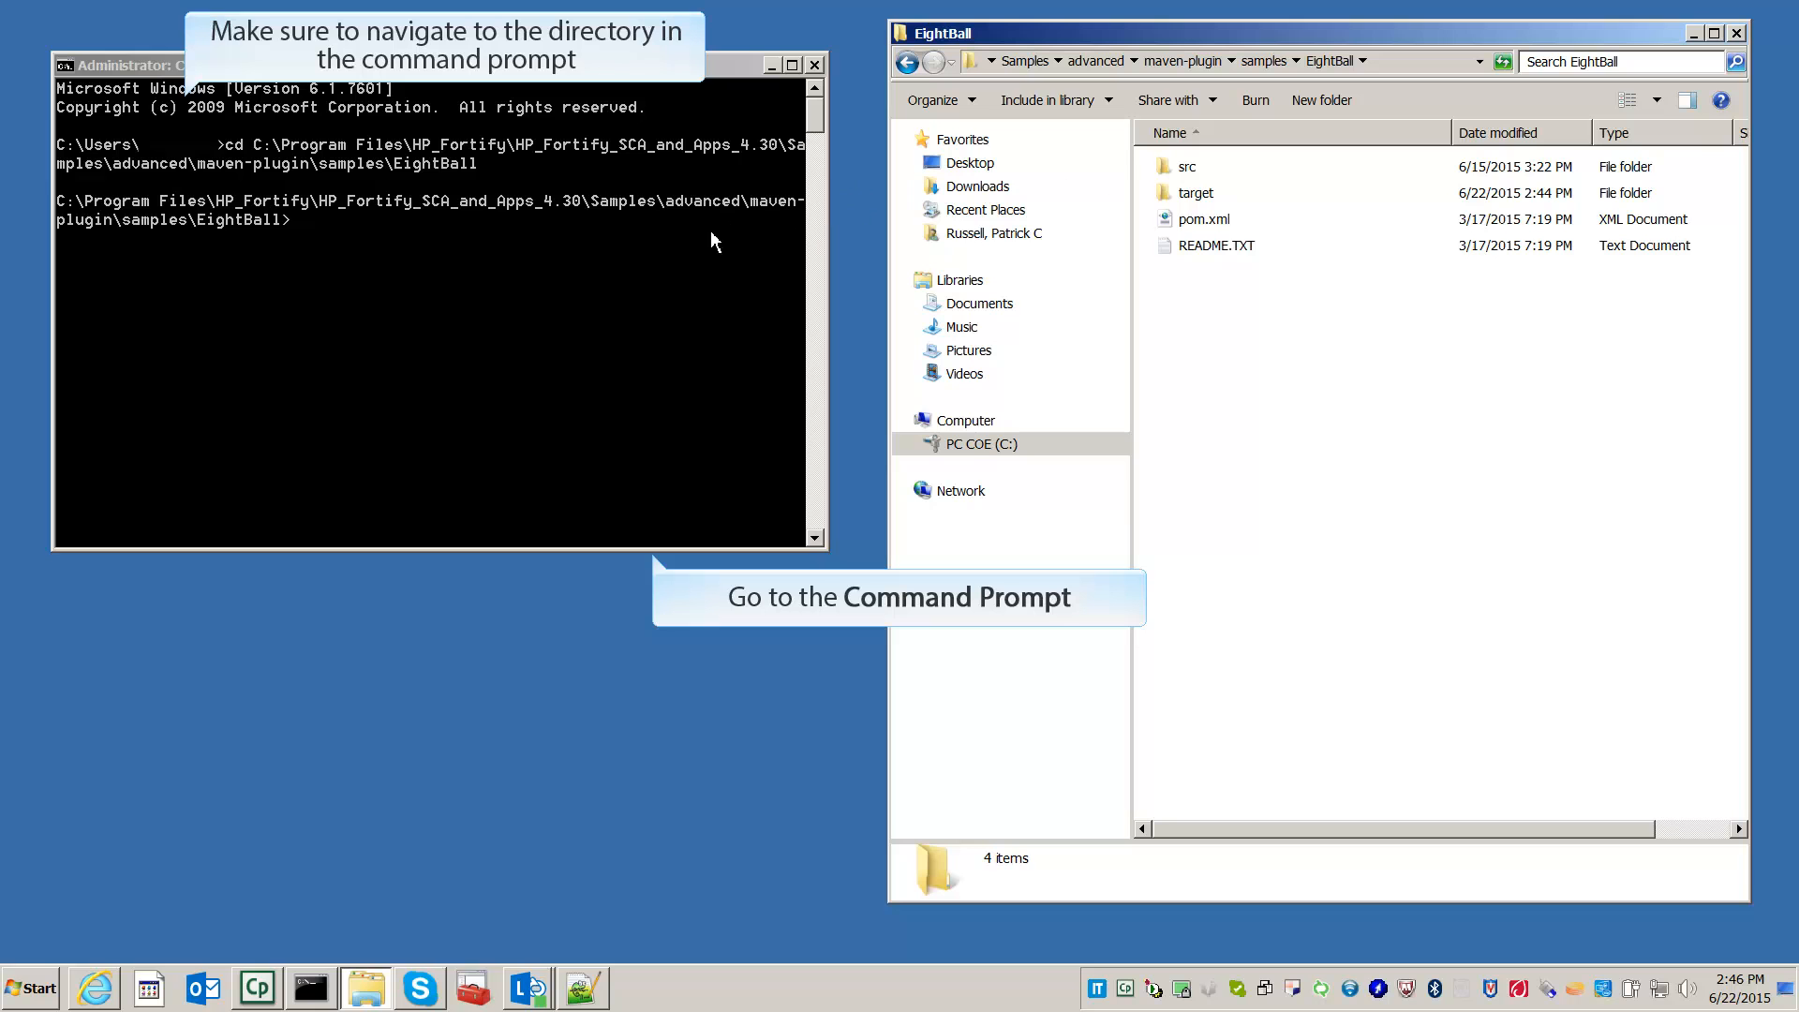
{"action": "mouse_move", "coordinate": [681, 285]}
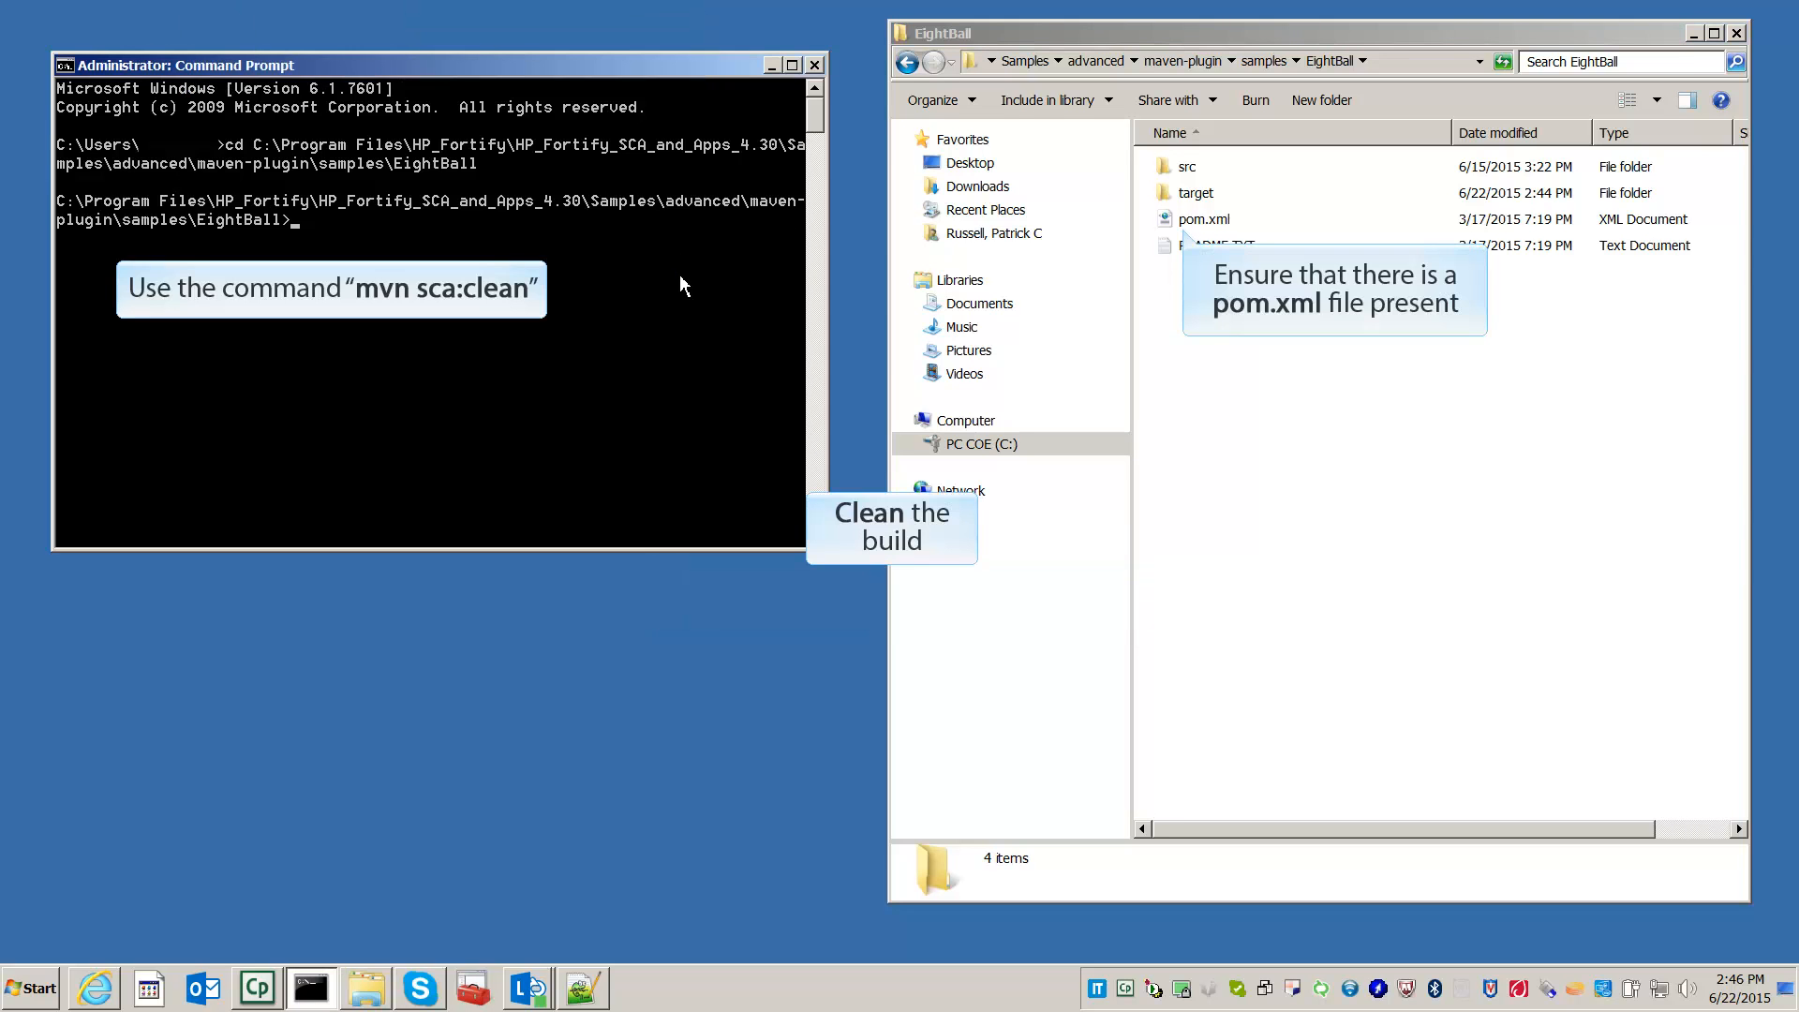
Run mvn sca:clean and mvn sca:translate on EightBall, then start typing mvn sca:scan.
{"action": "type", "text": "m"}
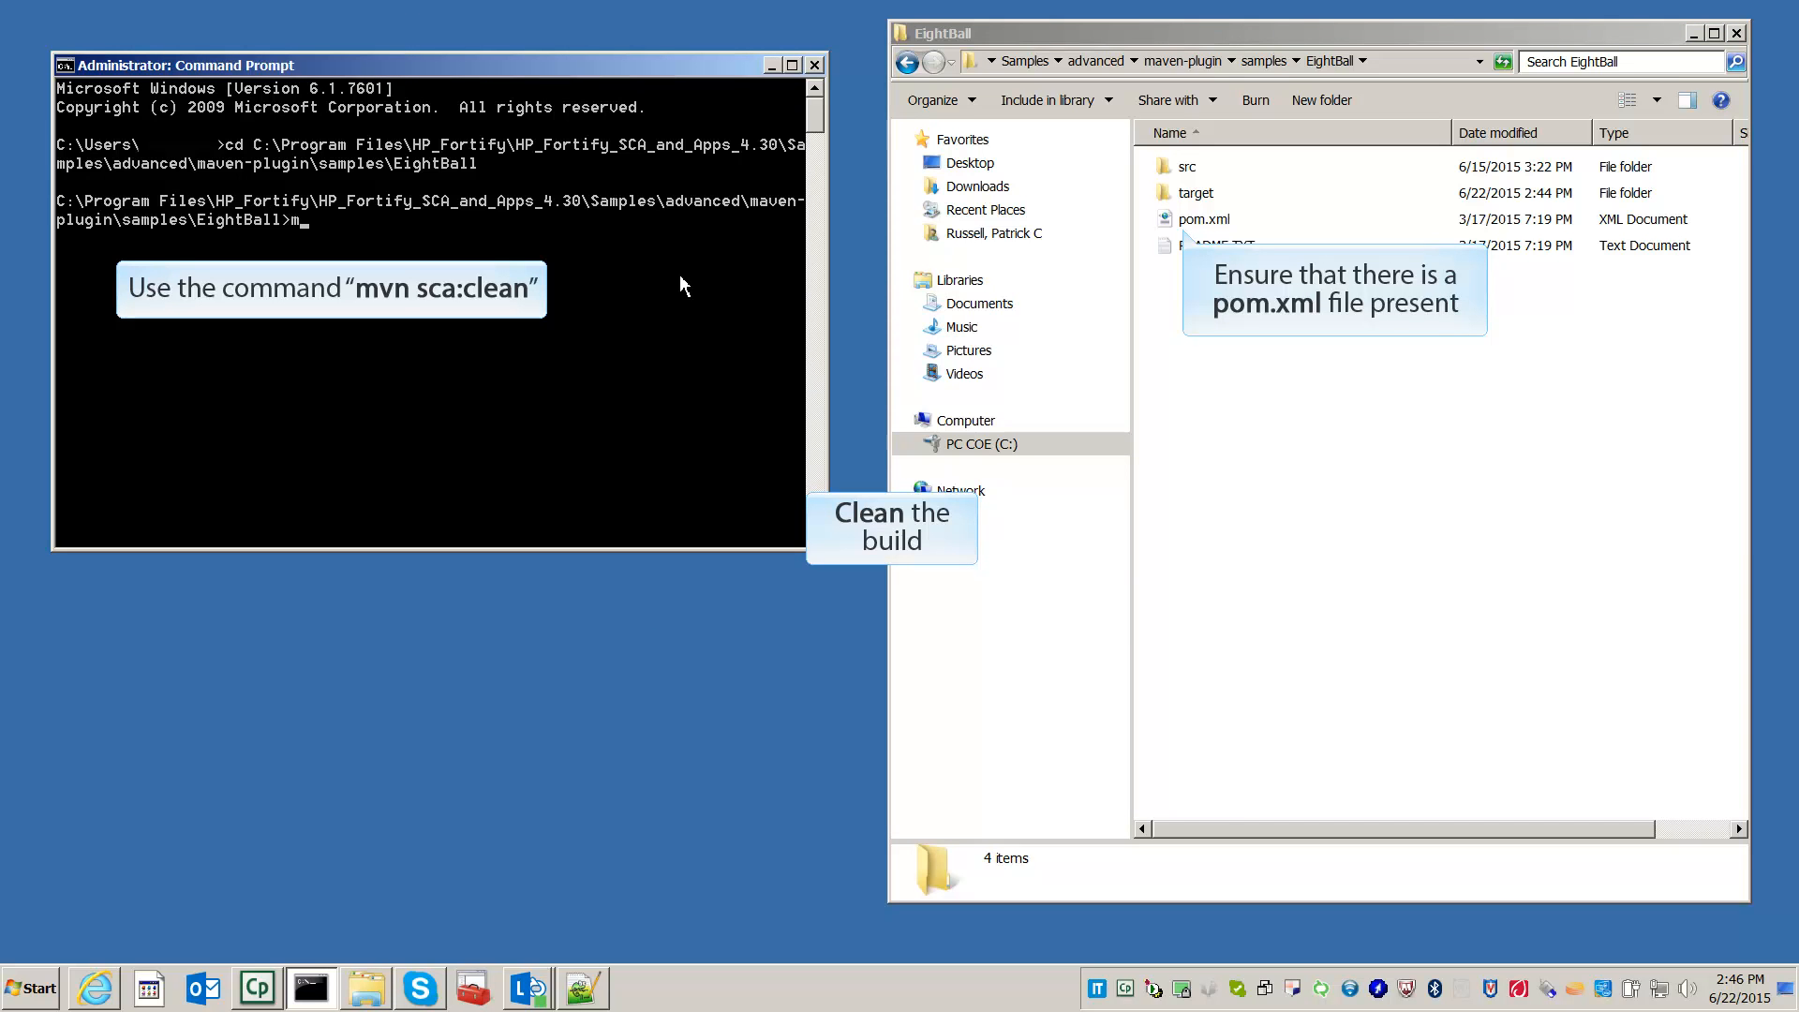
{"action": "type", "text": "vn sca:clean"}
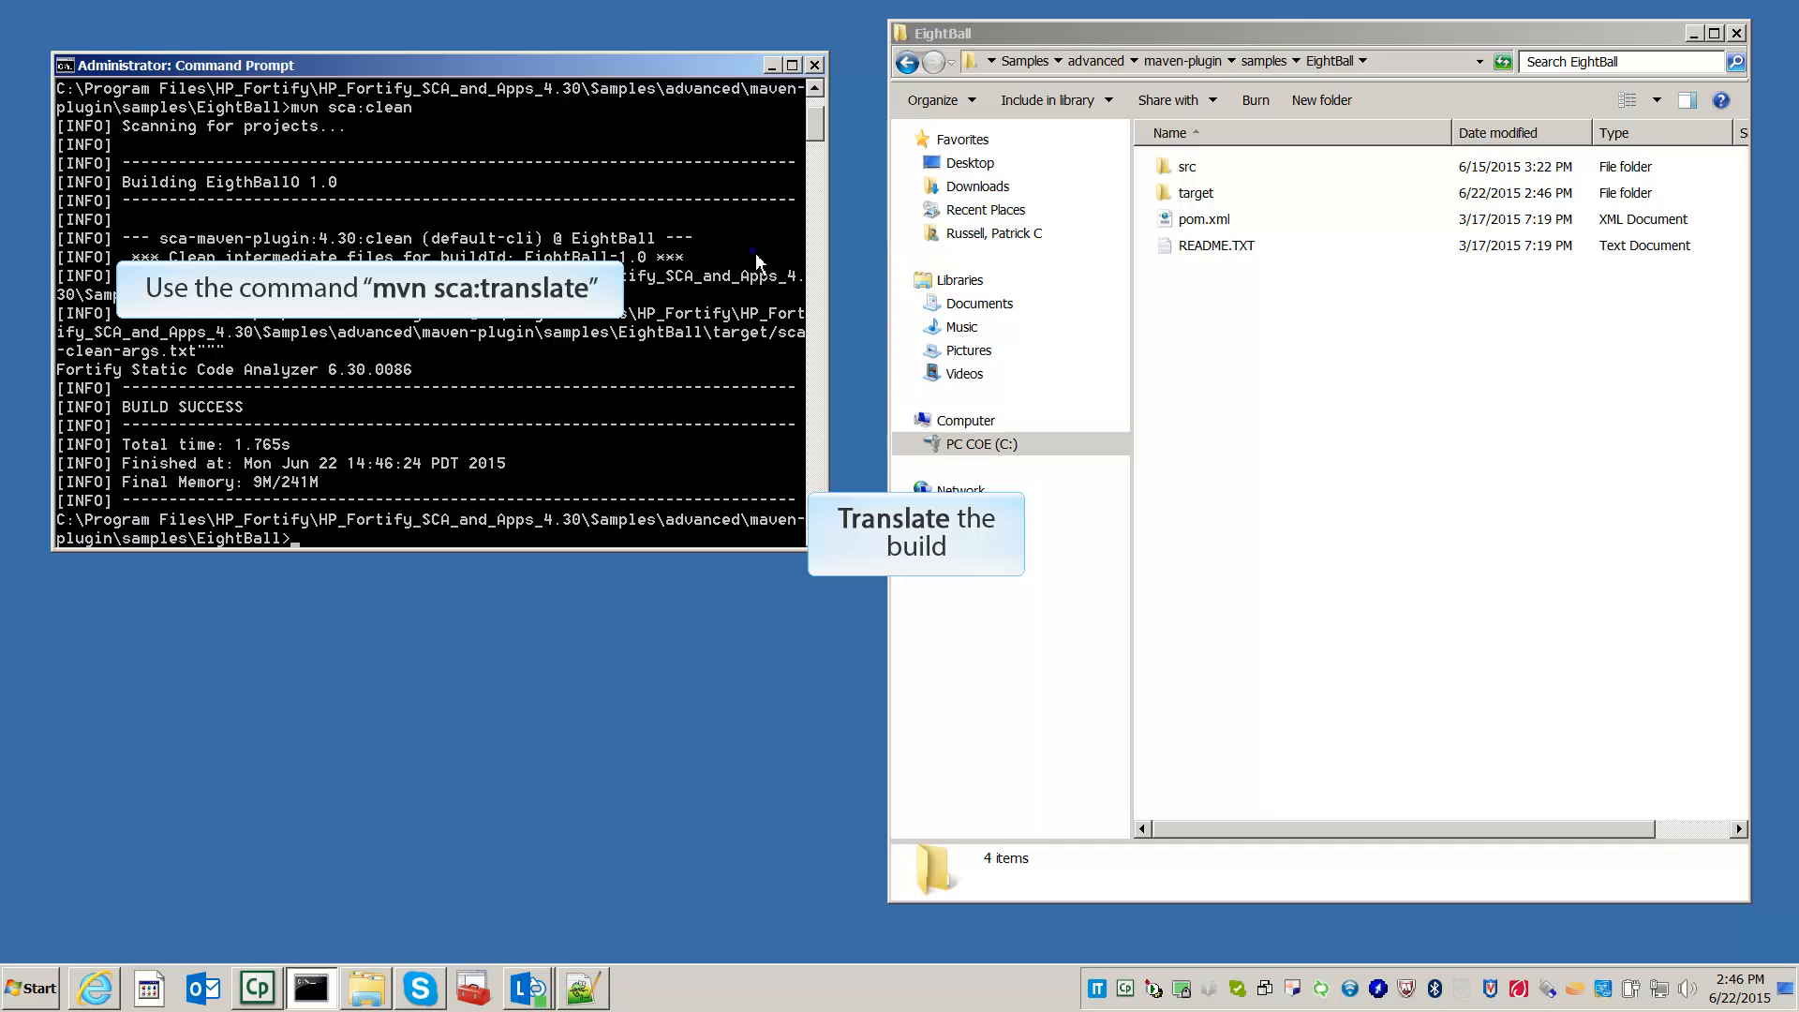
{"action": "type", "text": "mvn sca:"}
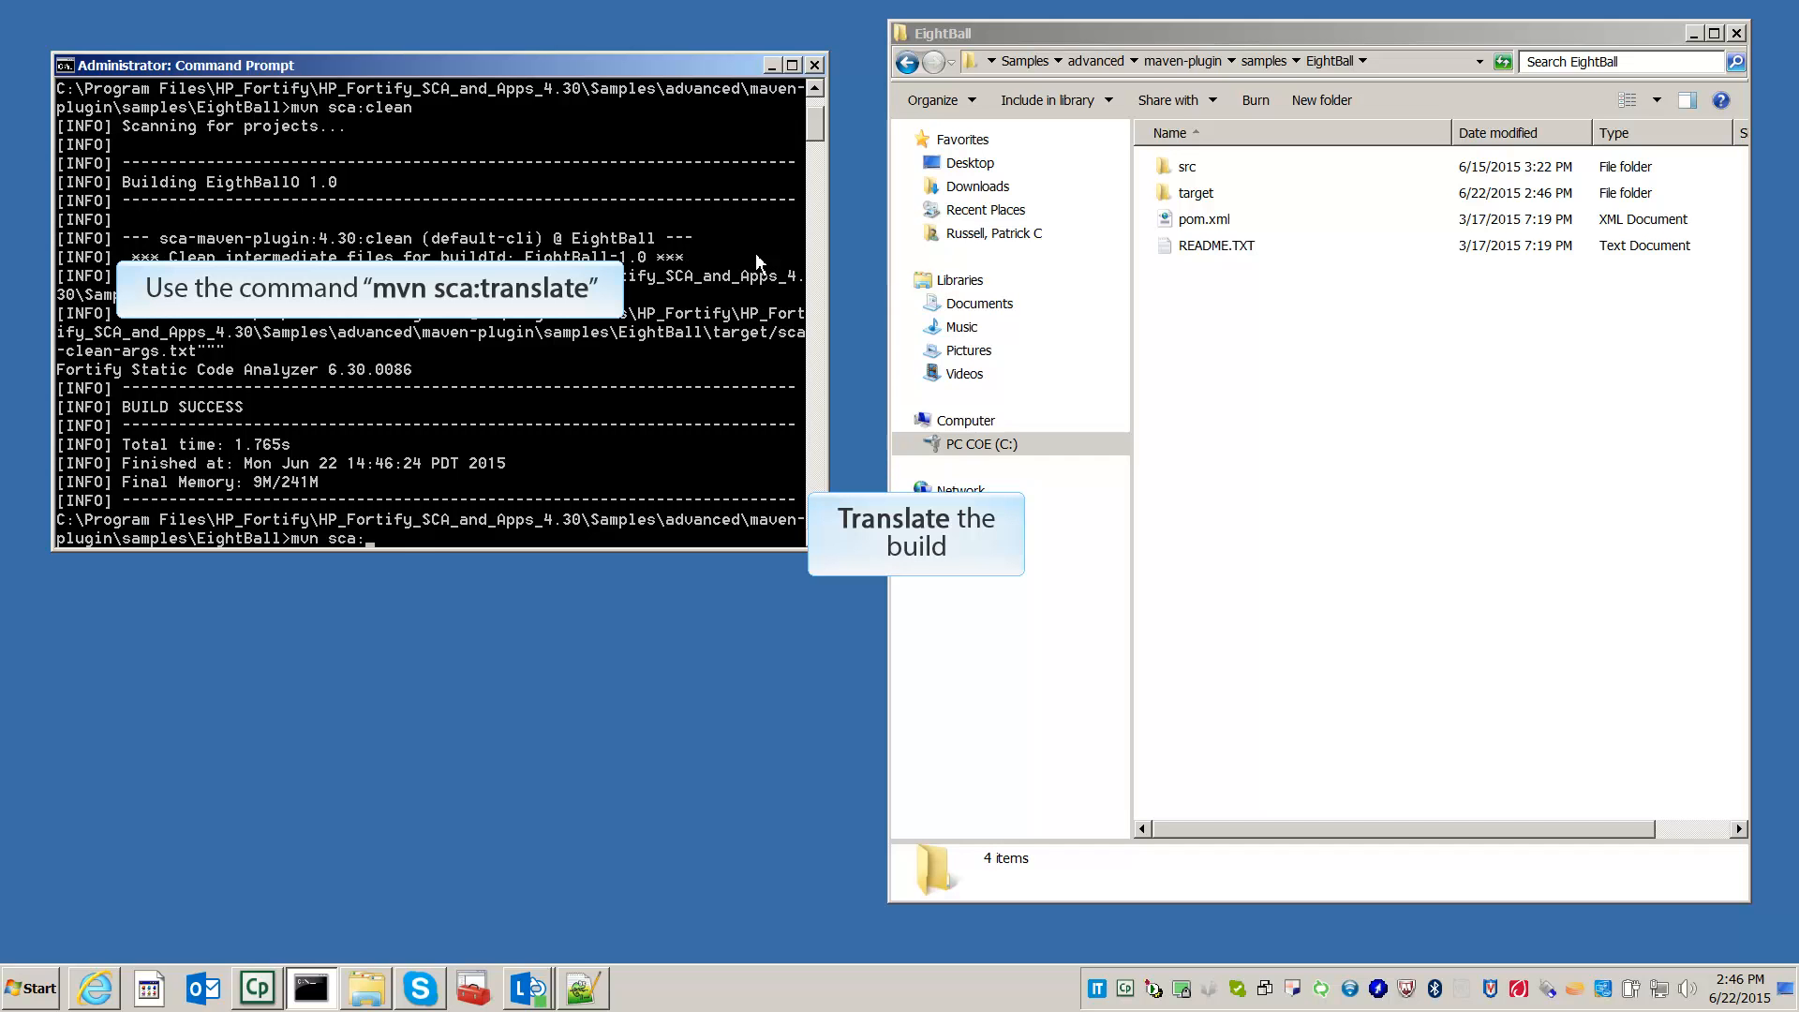
{"action": "type", "text": "translate"}
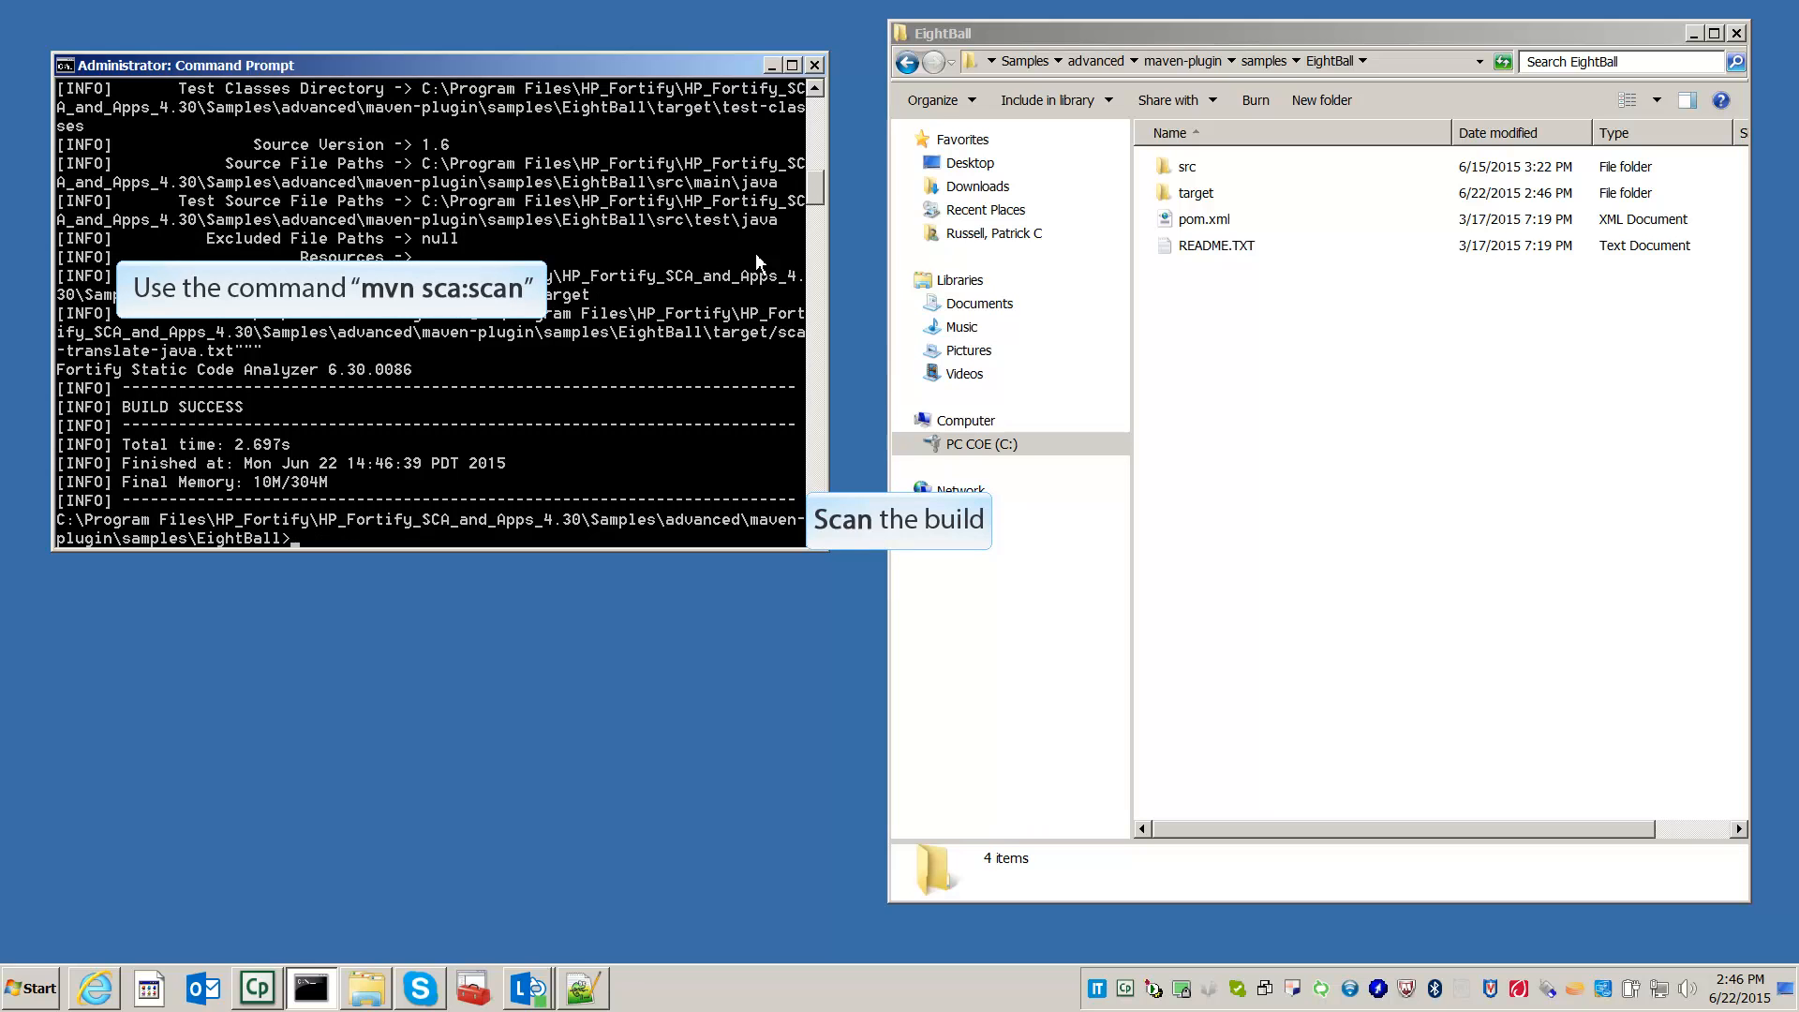
{"action": "type", "text": "mvn sca"}
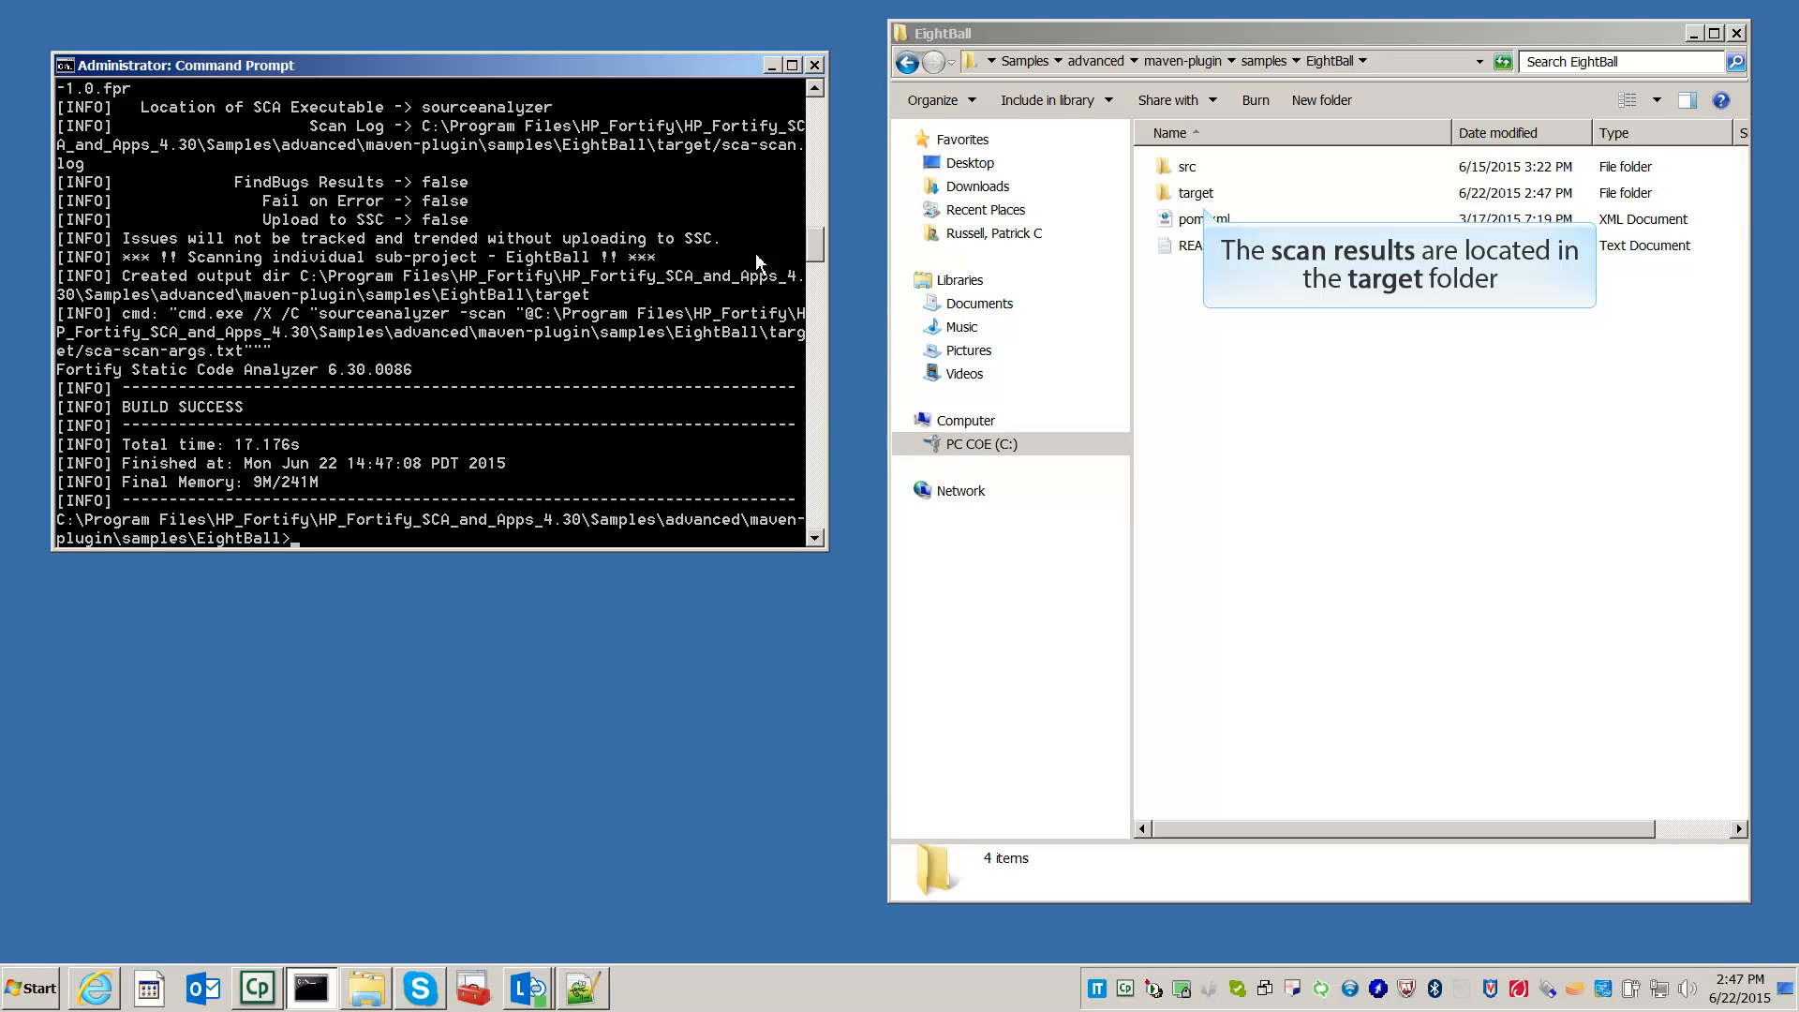
Open the target folder and launch EightBall-1.0.fpr in Audit Workbench.
{"action": "left_click", "coordinate": [1197, 191]}
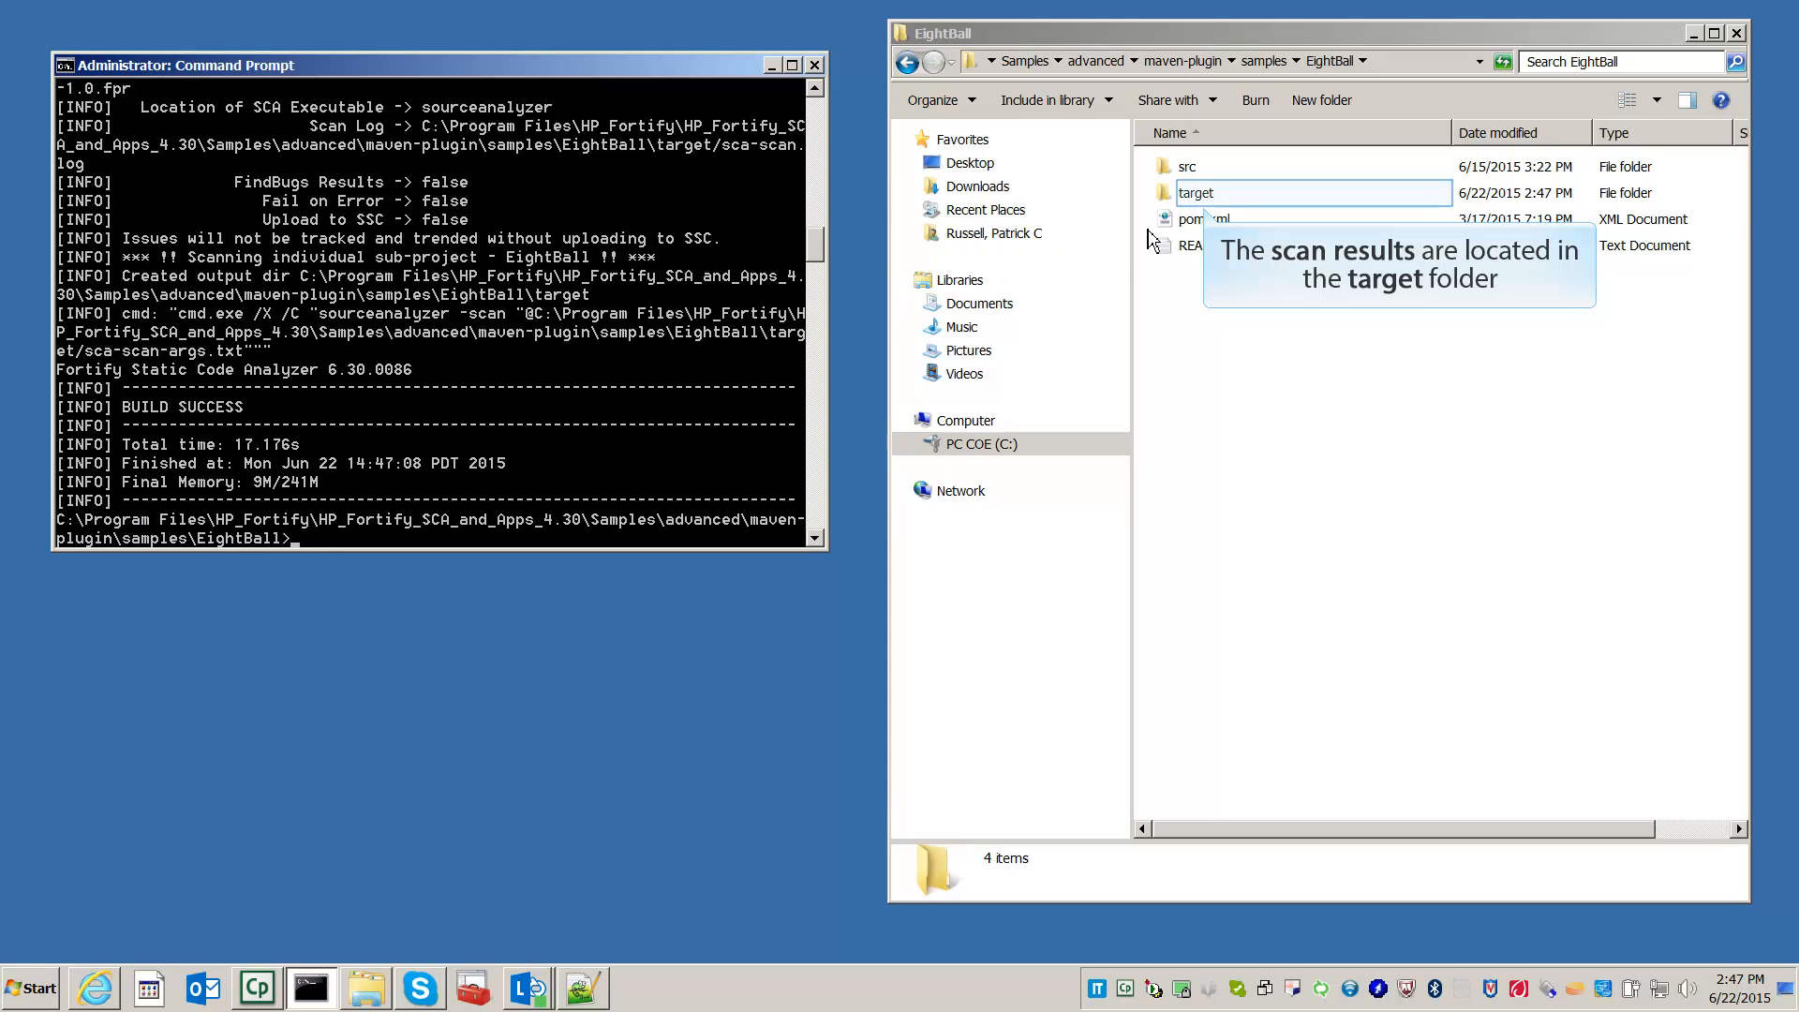
{"action": "double_click", "coordinate": [1195, 191]}
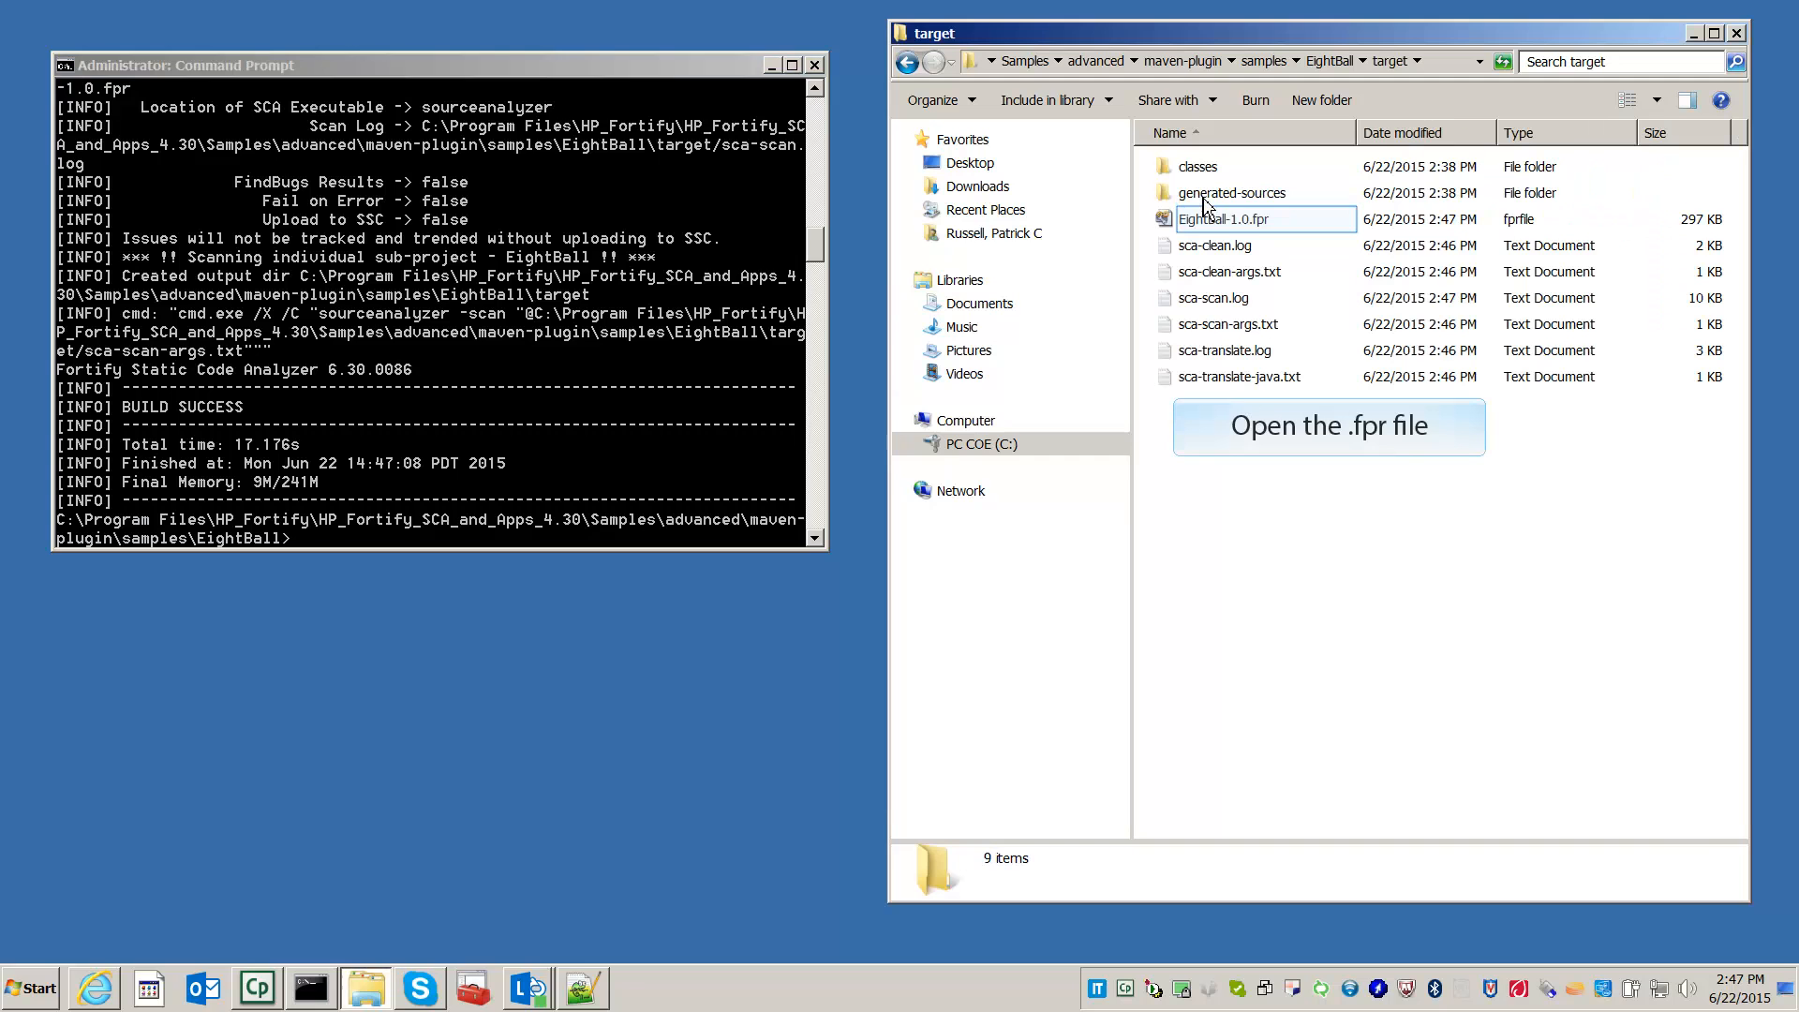
{"action": "mouse_move", "coordinate": [1211, 226]}
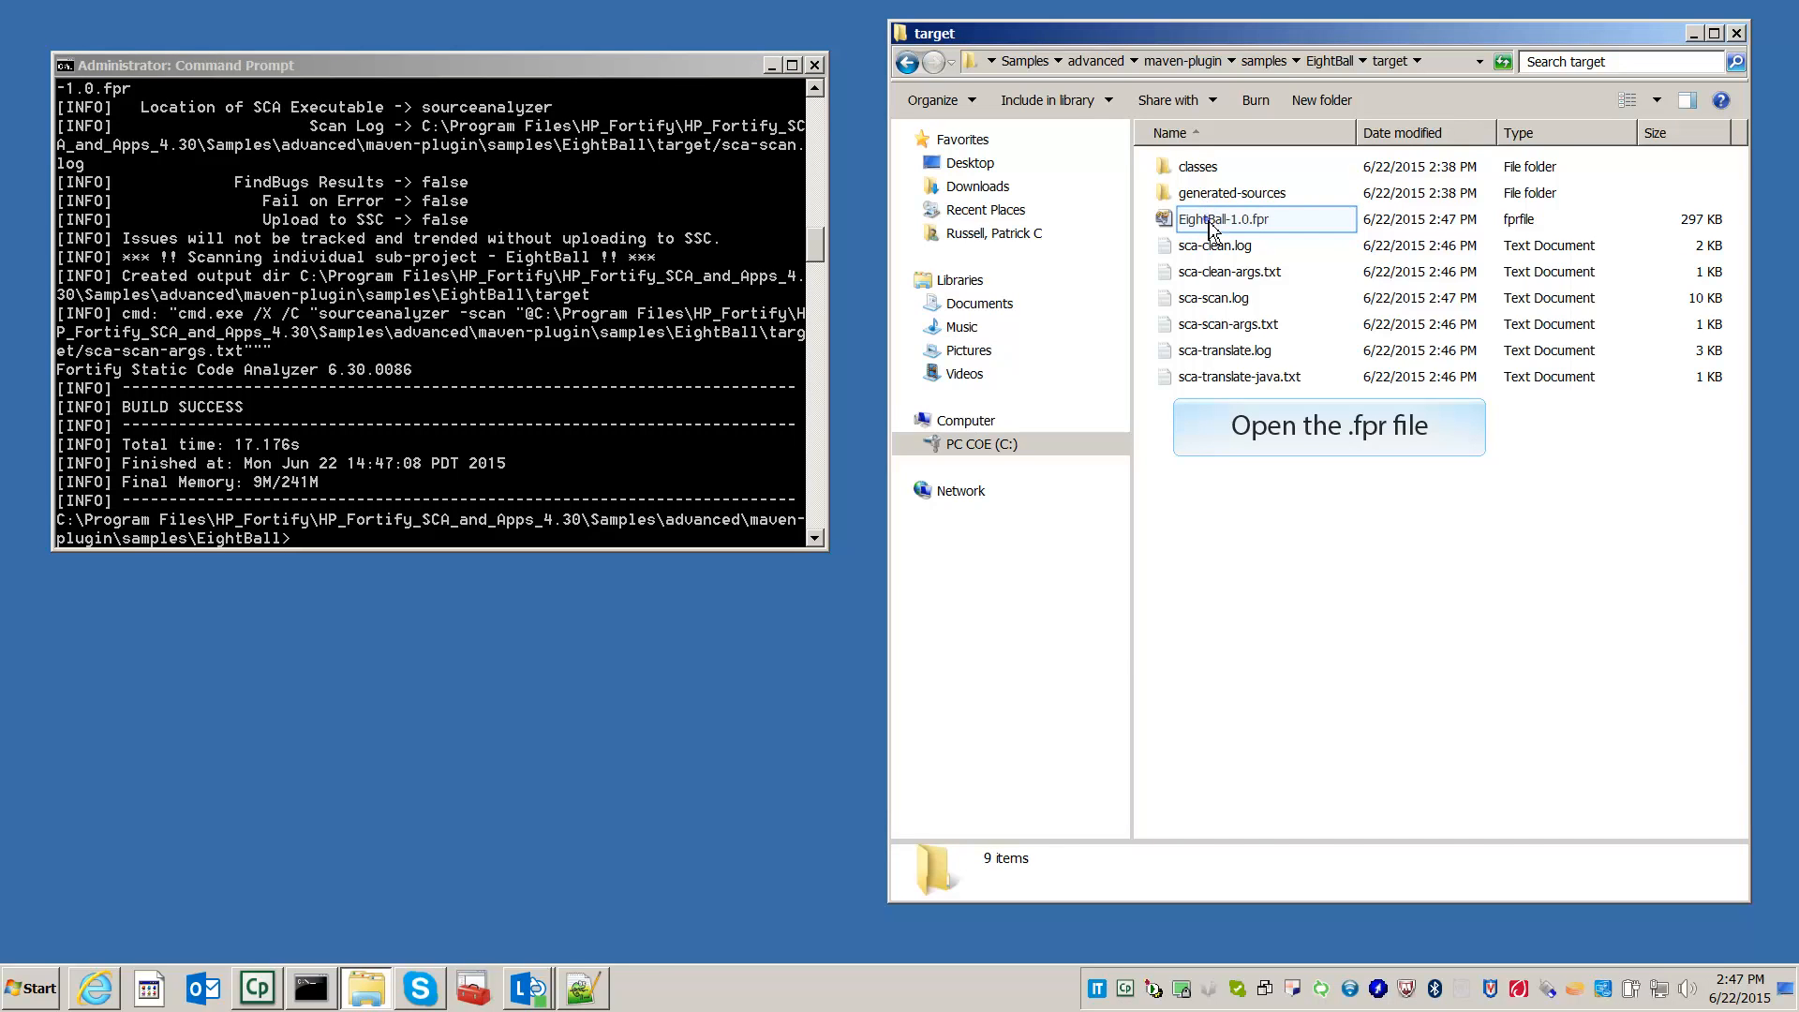
{"action": "double_click", "coordinate": [1222, 219]}
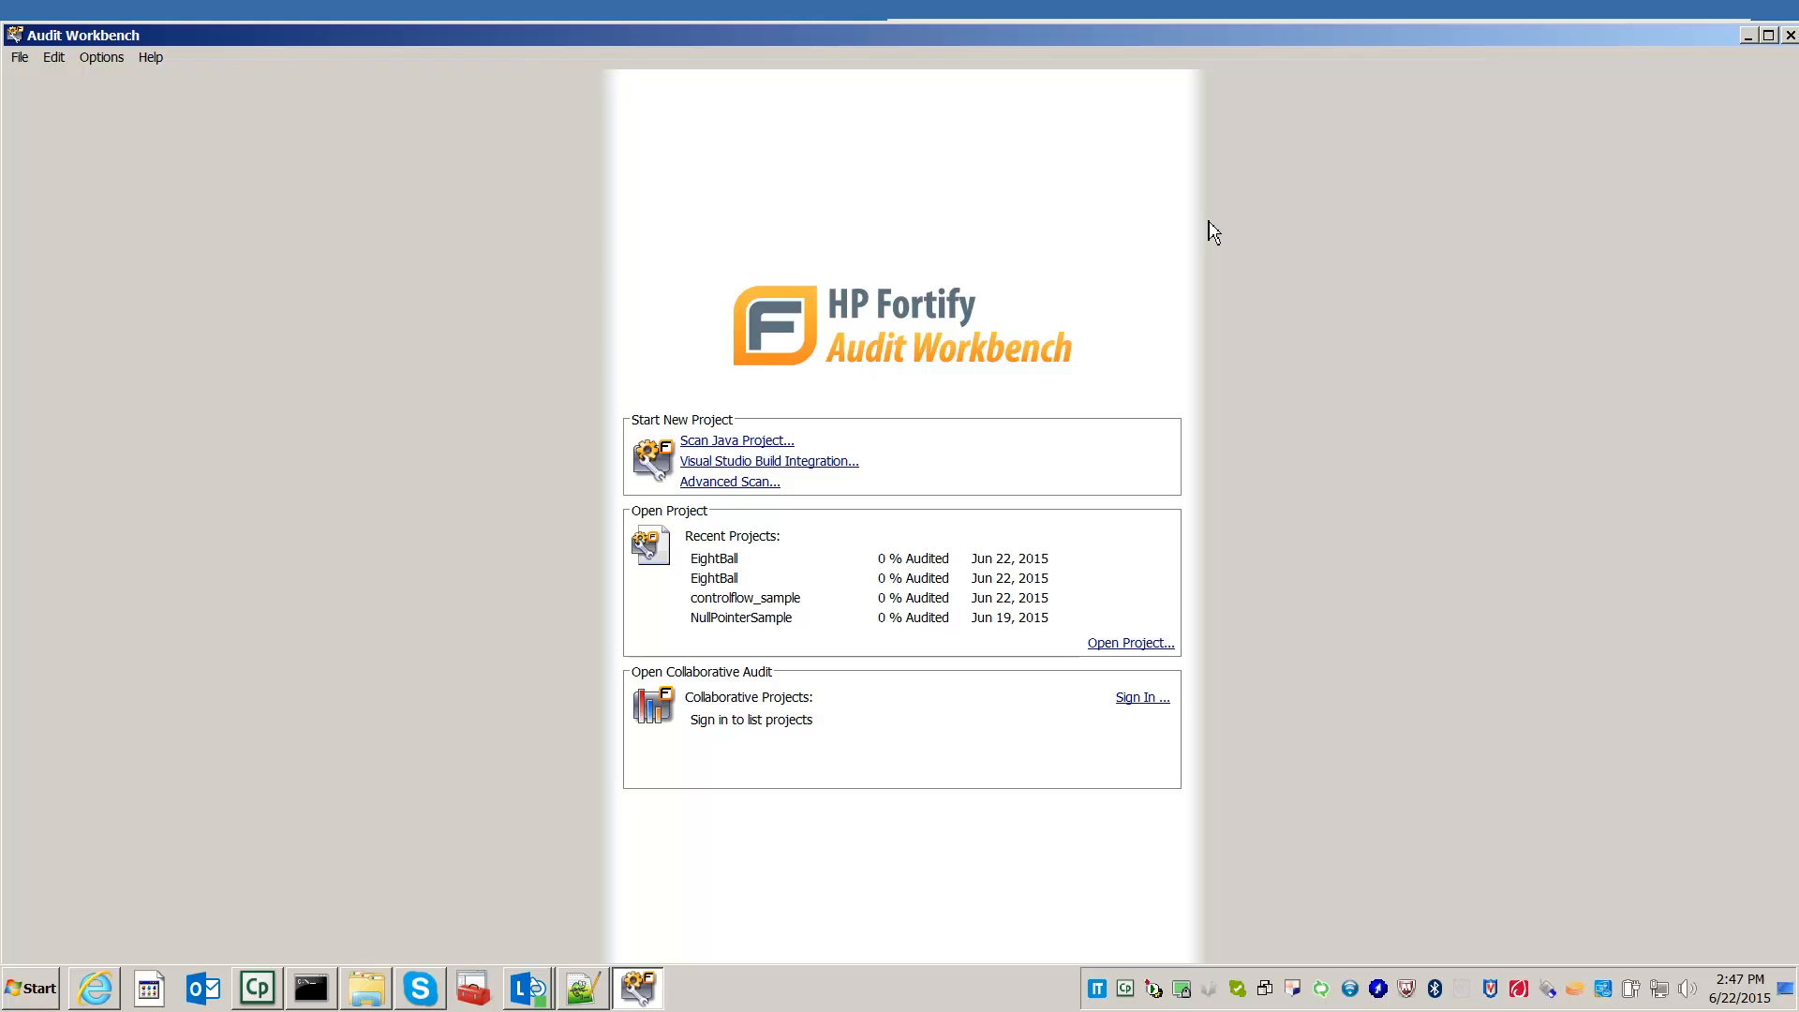
{"action": "mouse_move", "coordinate": [1292, 461]}
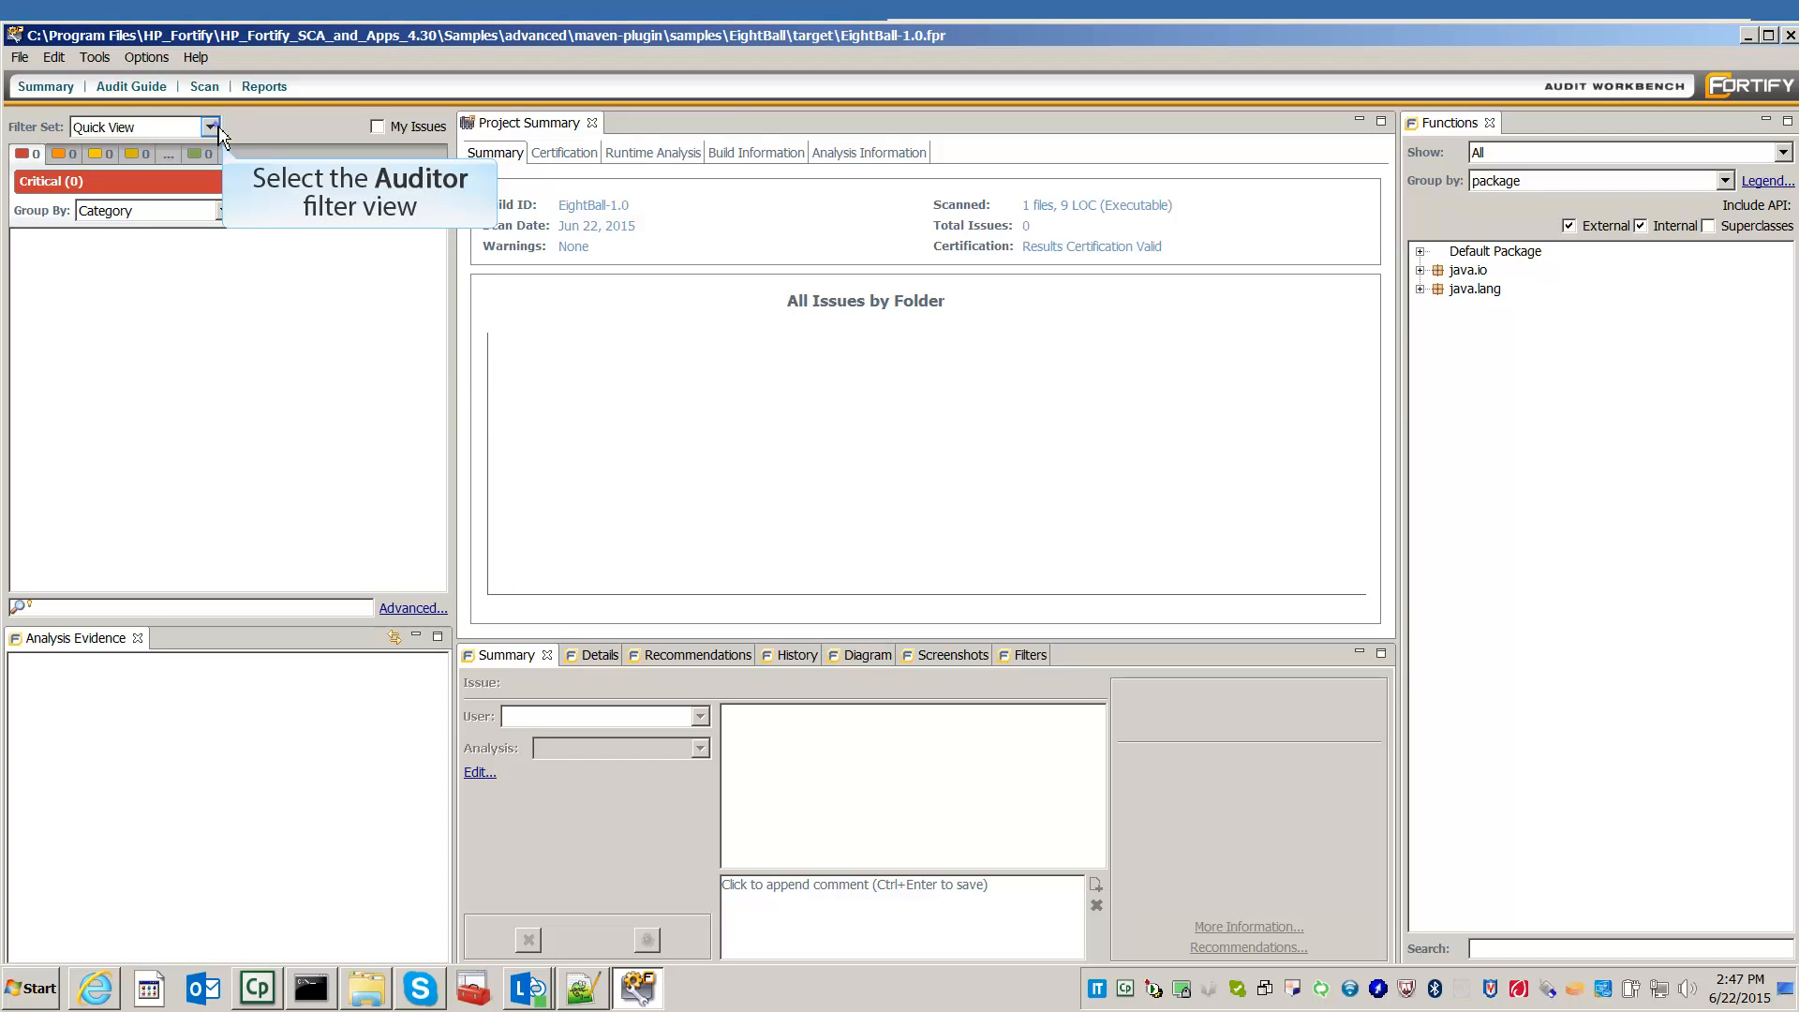
Switch the filter set to Security Auditor View, showing 7 issues.
{"action": "left_click", "coordinate": [210, 127]}
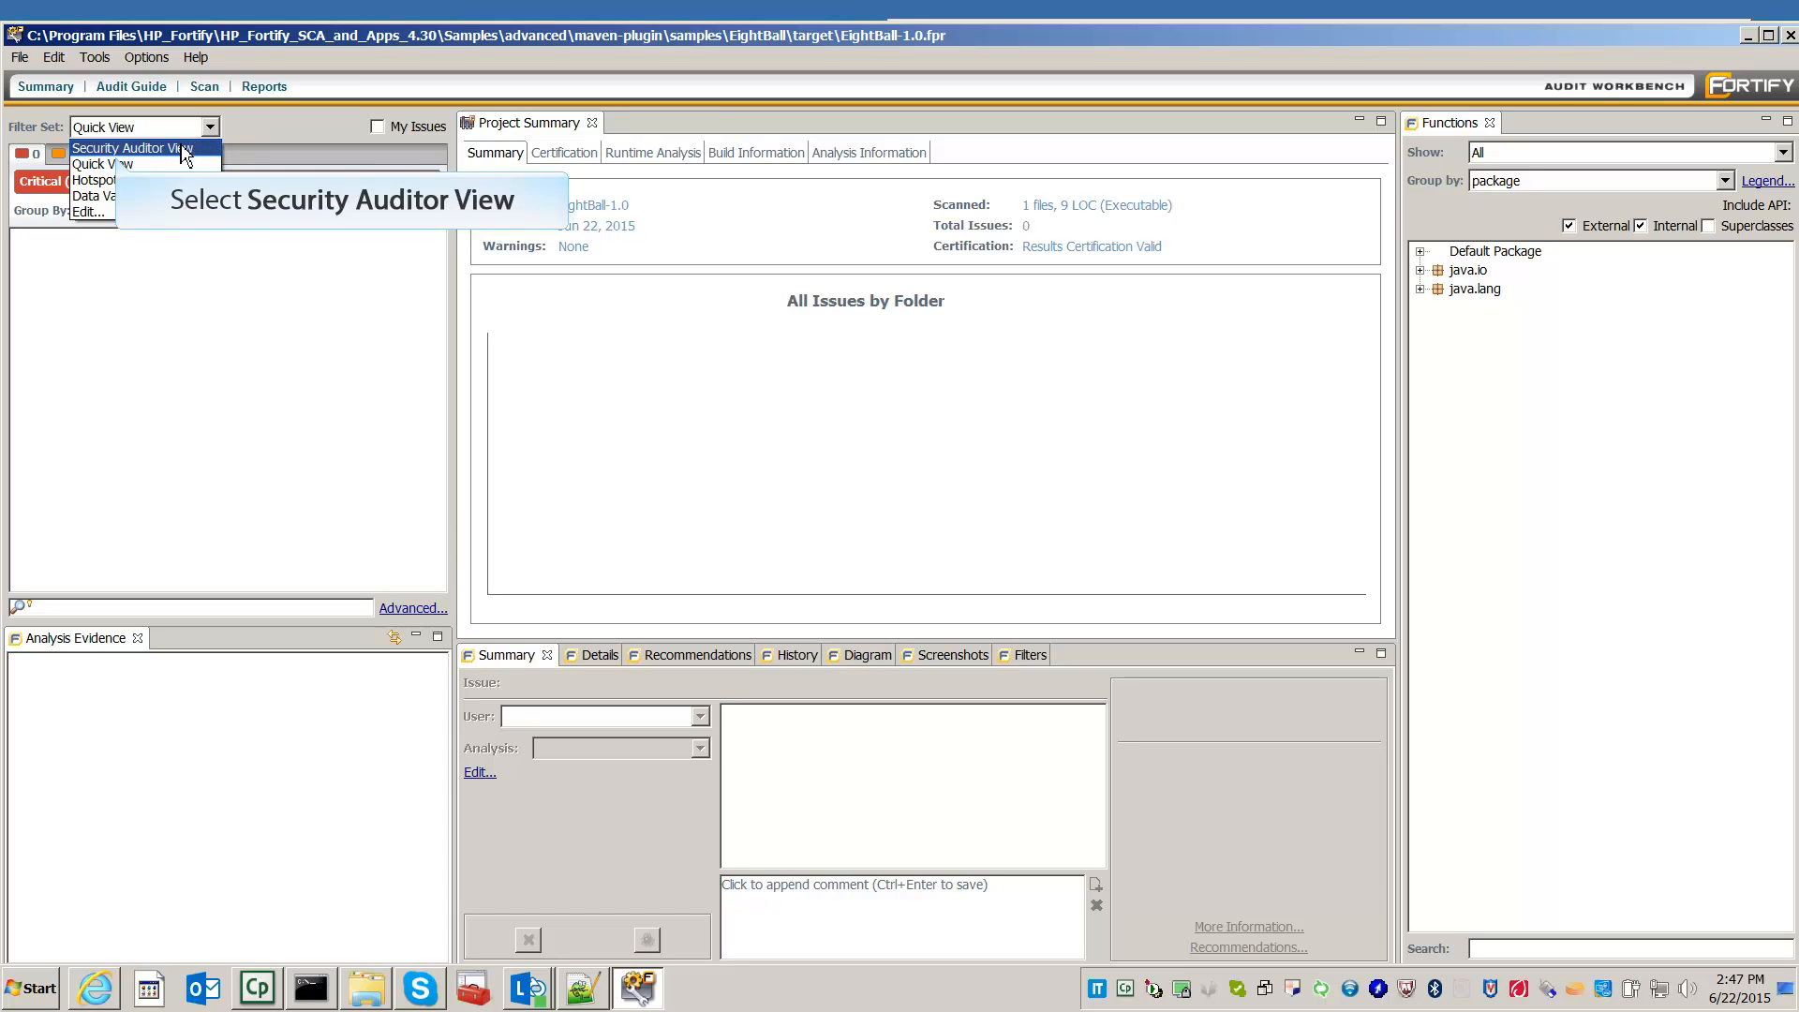
{"action": "left_click", "coordinate": [131, 147]}
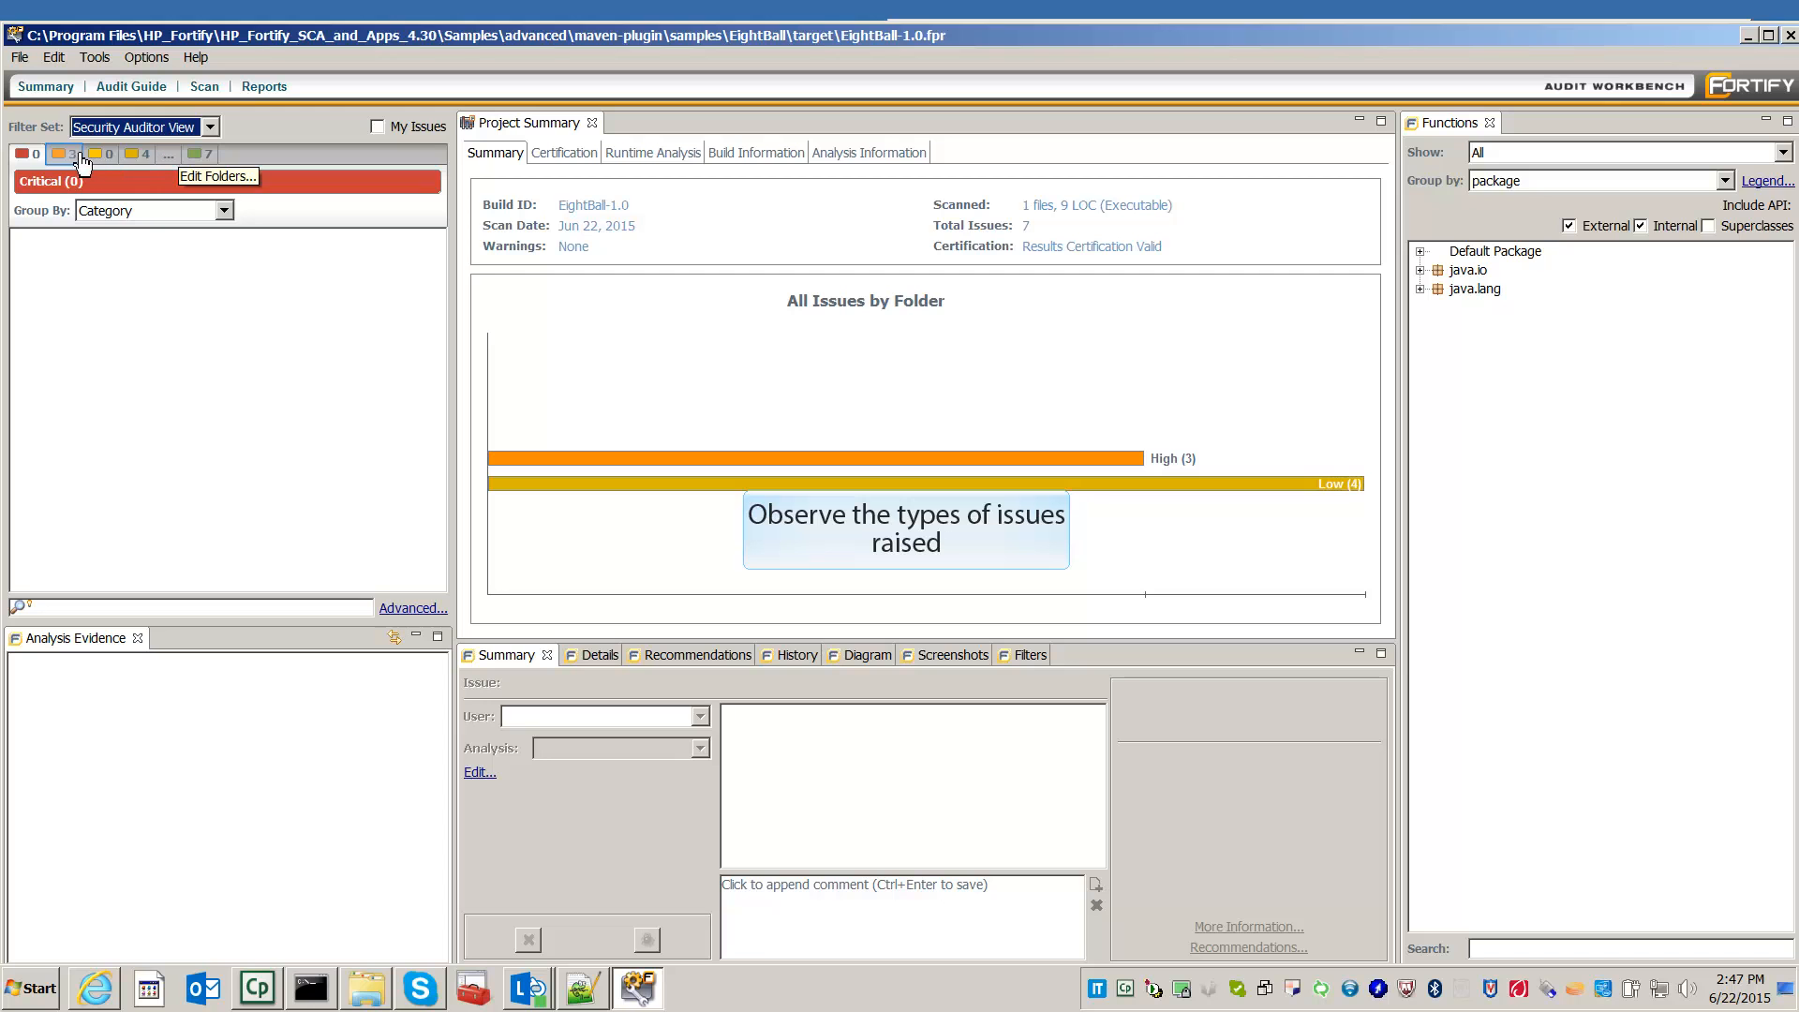
Show High issues and expand Path Manipulation to view EightBall.java line 12.
{"action": "left_click", "coordinate": [63, 154]}
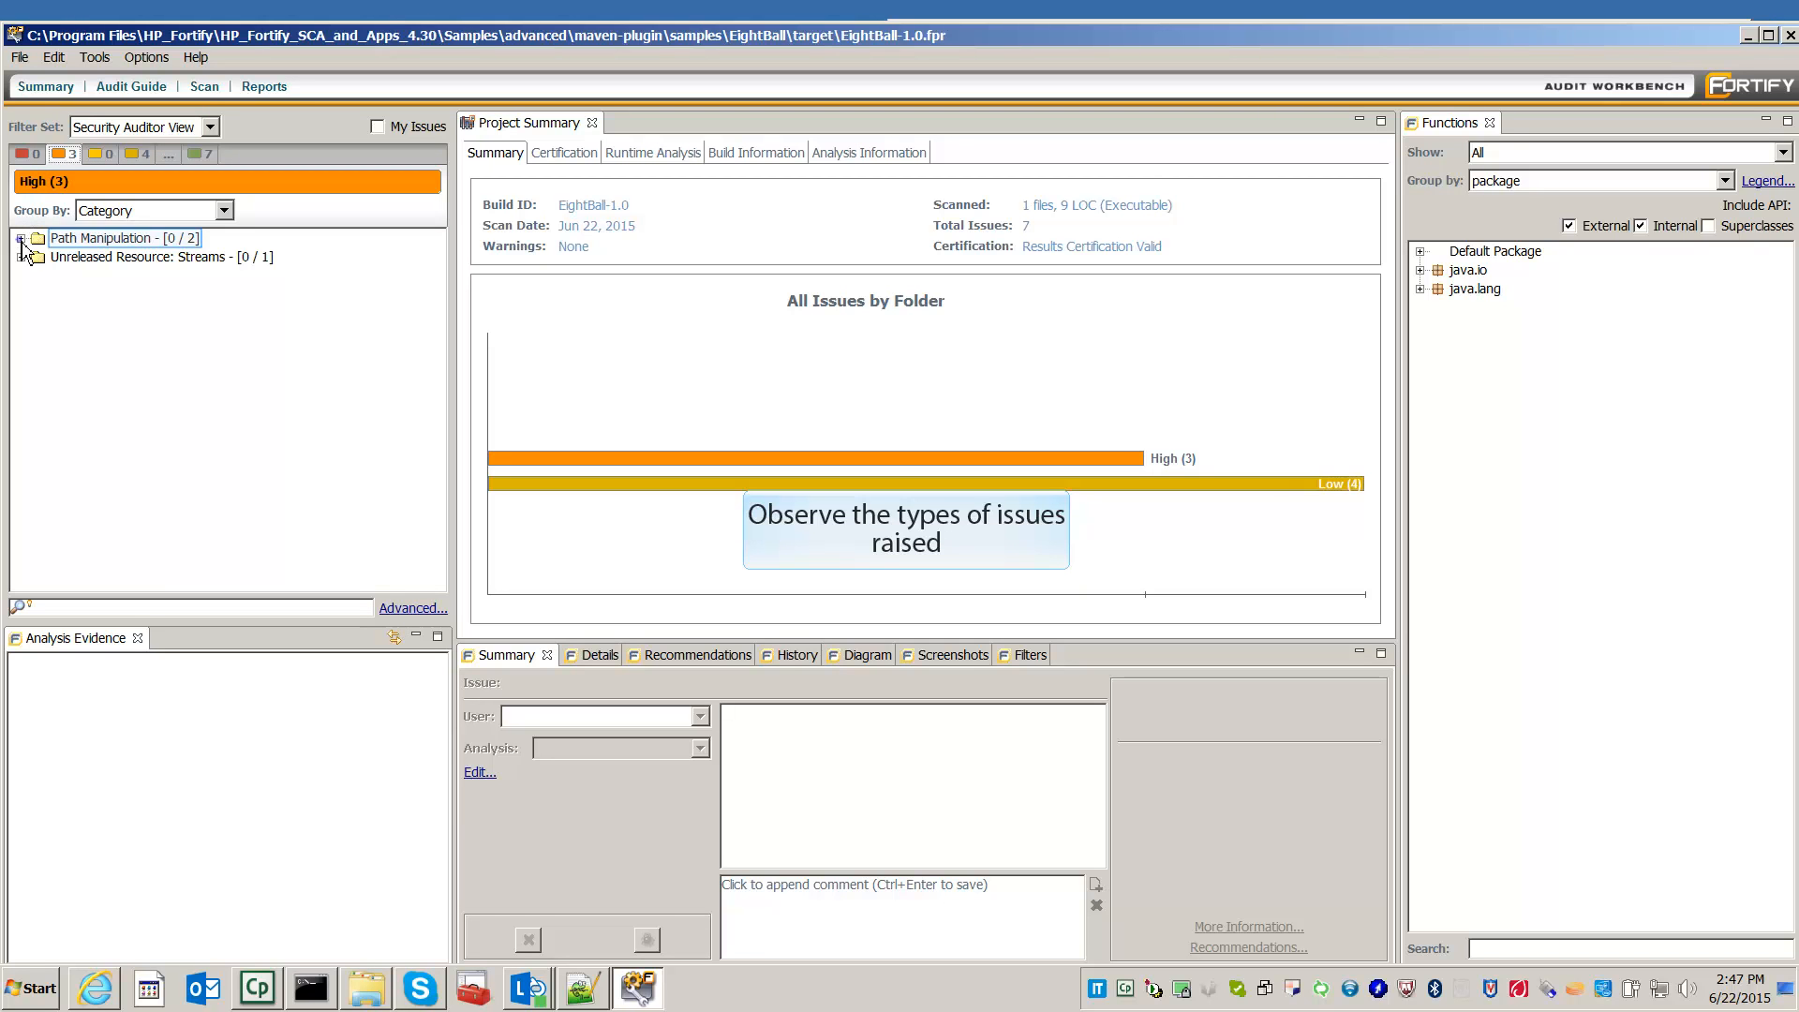
{"action": "left_click", "coordinate": [21, 237]}
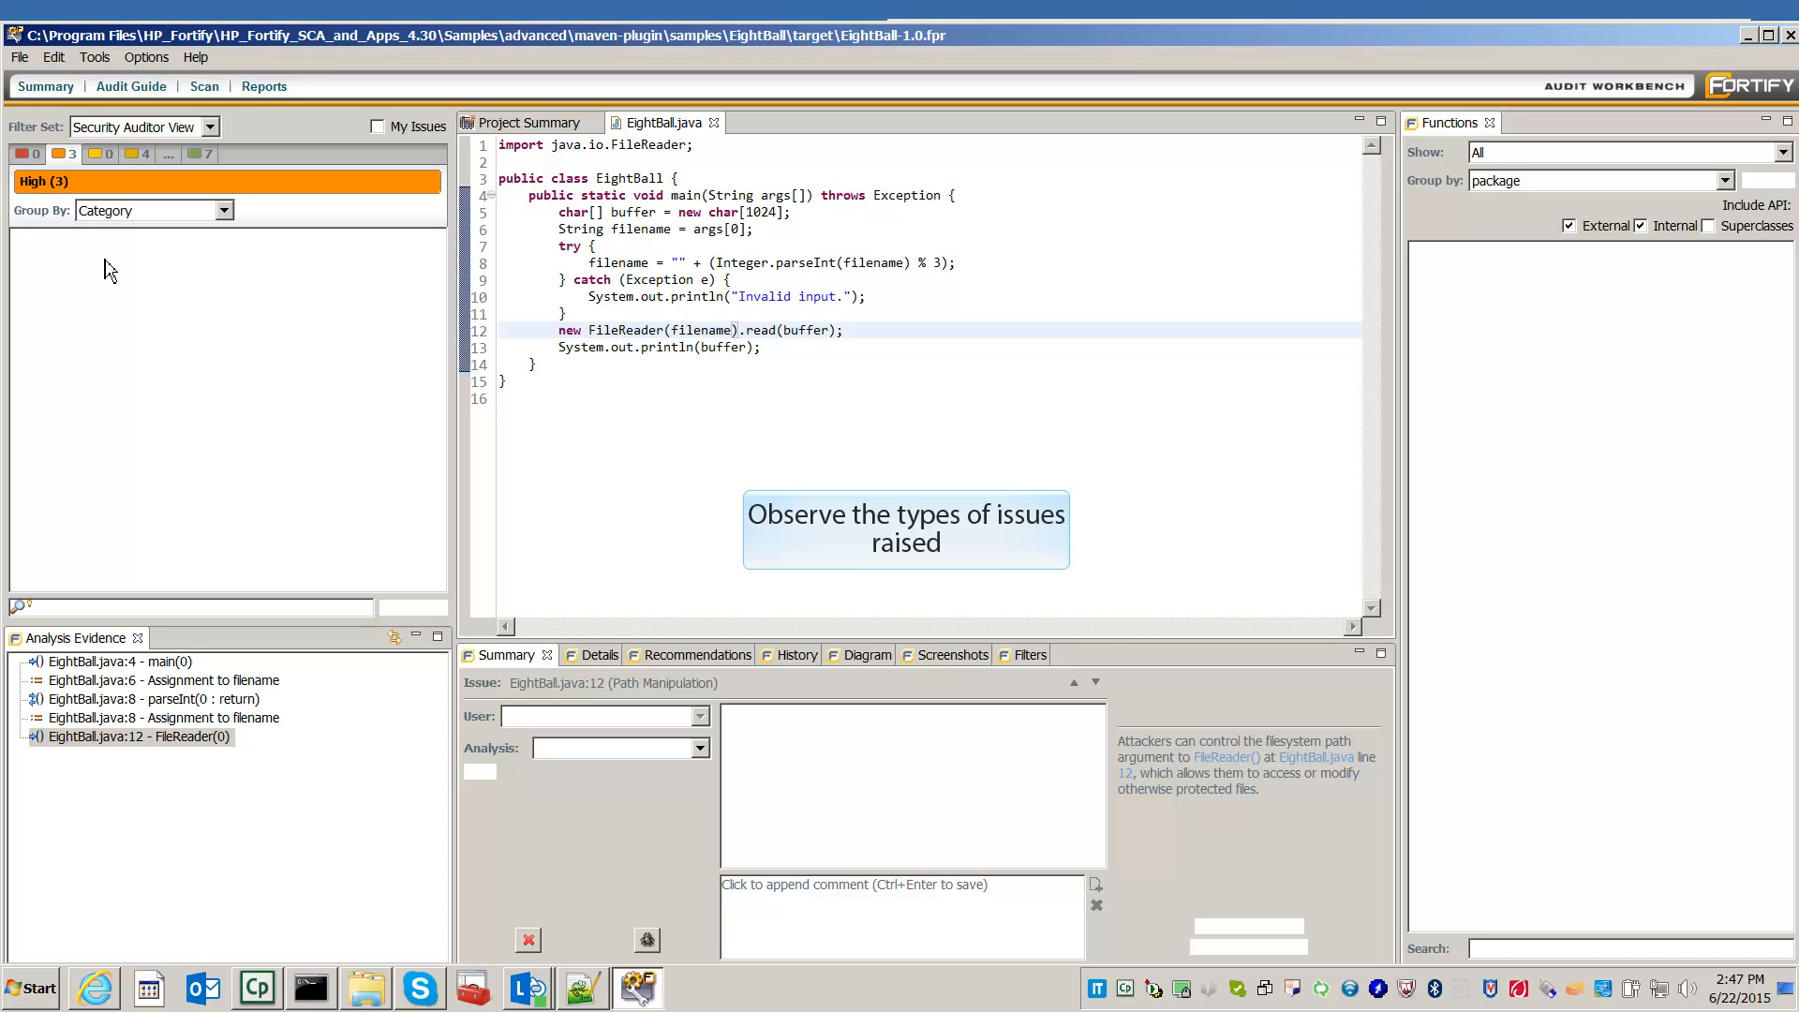
{"action": "mouse_move", "coordinate": [118, 254]}
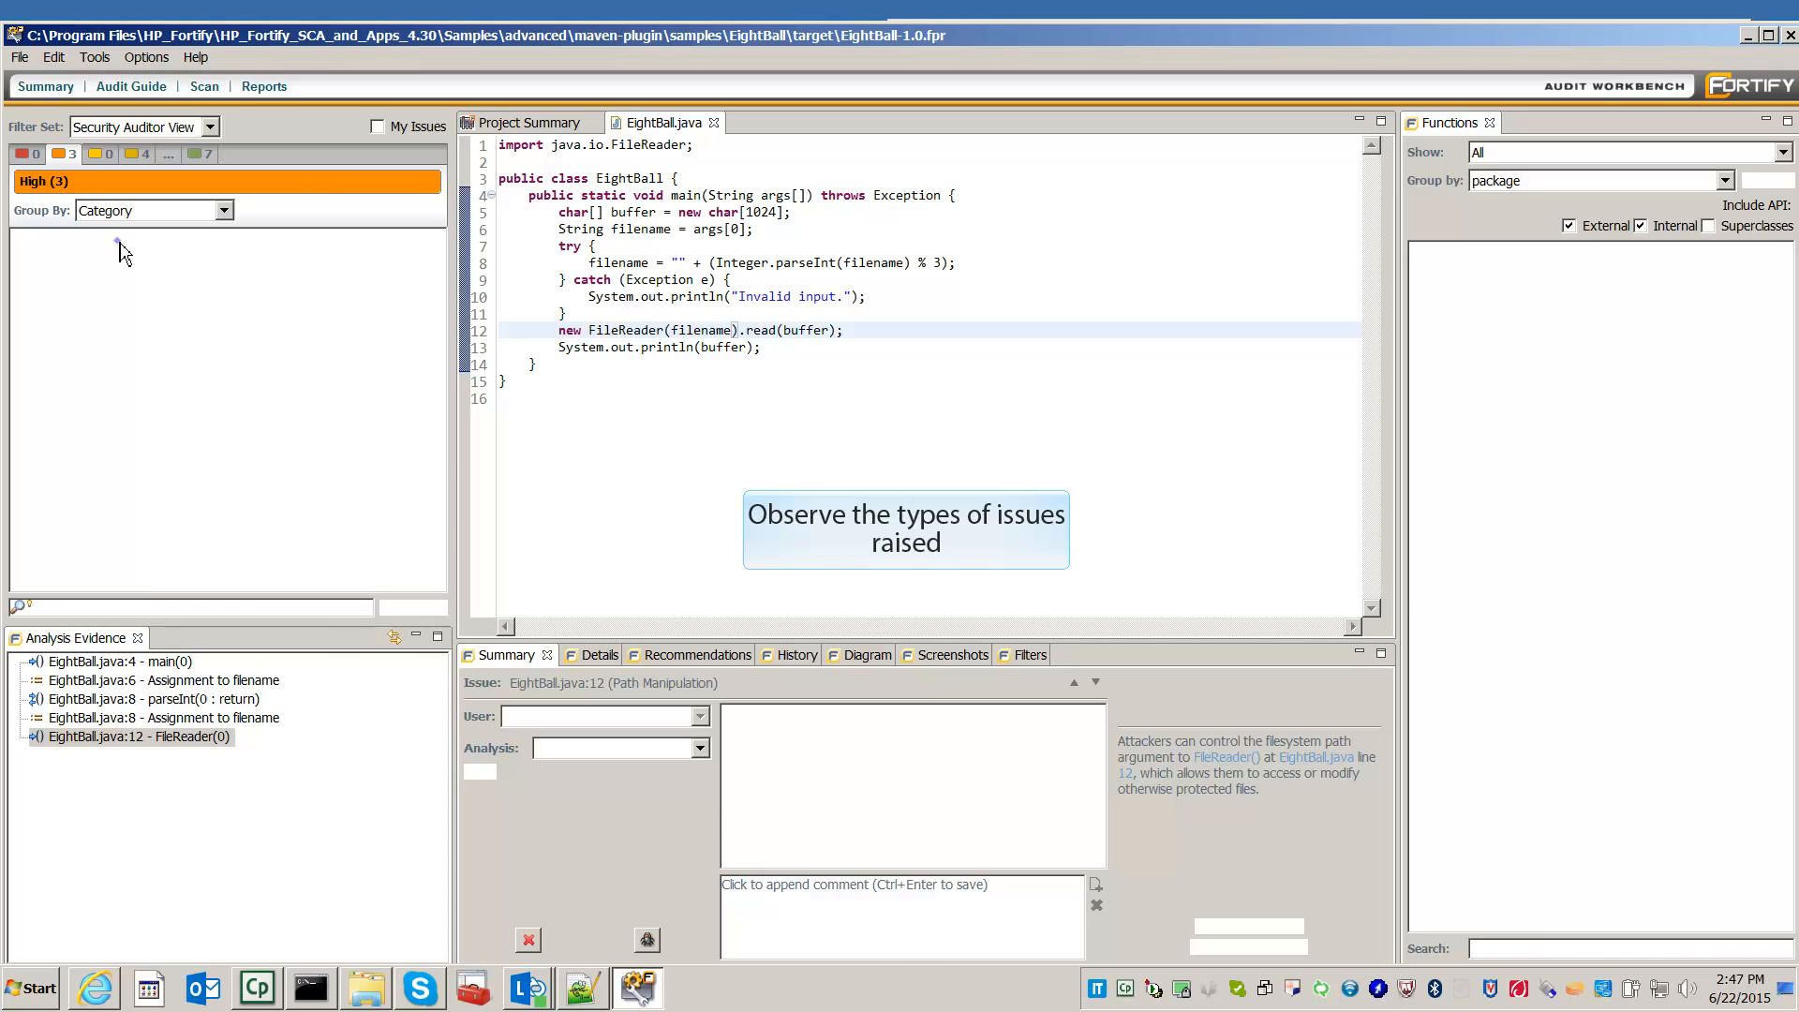